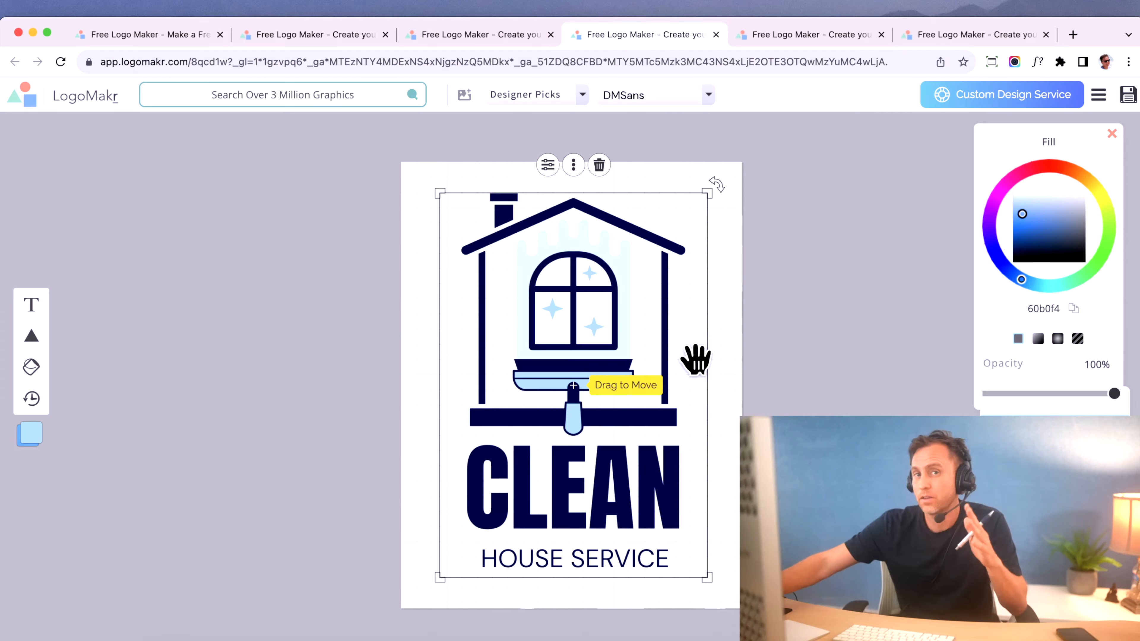
Leave the earlier logo tabs and start a fresh blank design with Start My Design
{"action": "left_click", "coordinate": [479, 34]}
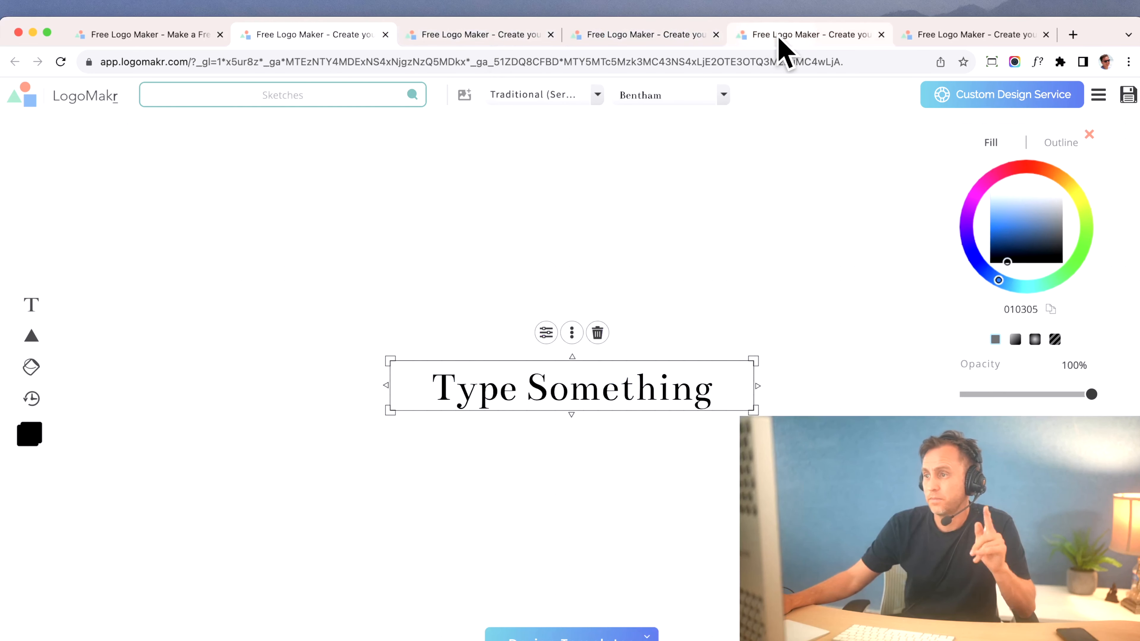
{"action": "left_click", "coordinate": [973, 34]}
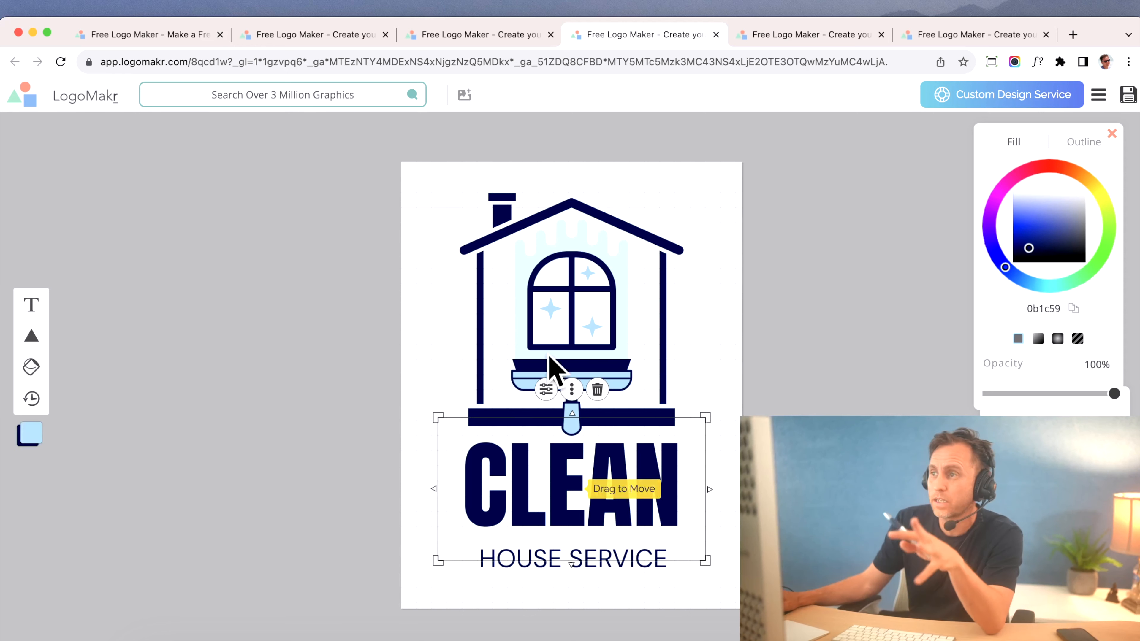
{"action": "left_click", "coordinate": [479, 34]}
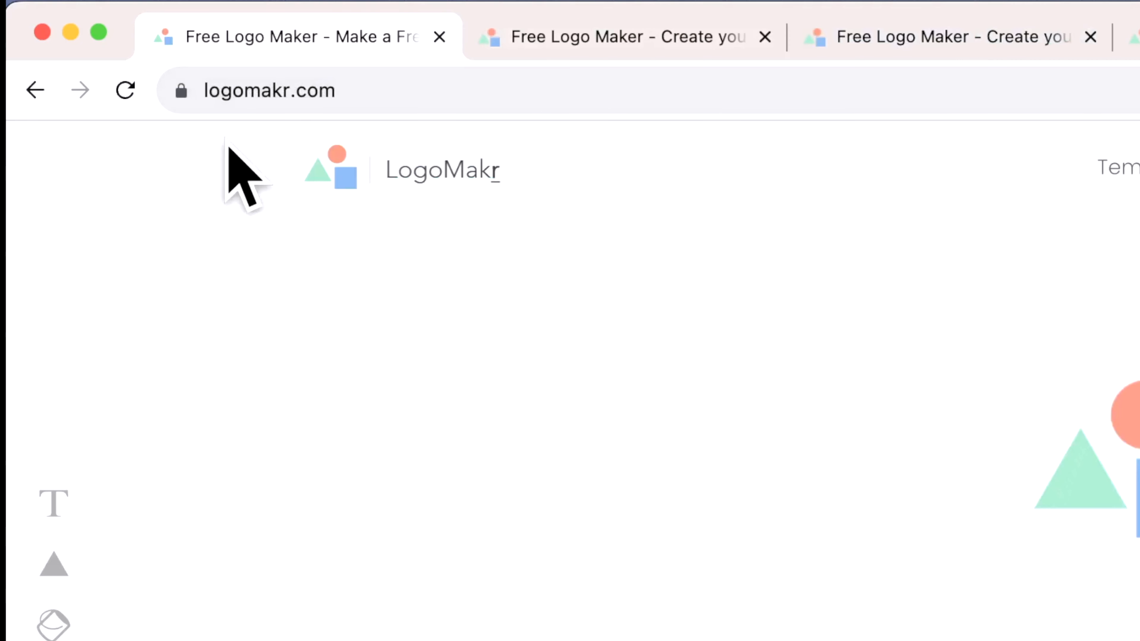
{"action": "mouse_move", "coordinate": [269, 90]}
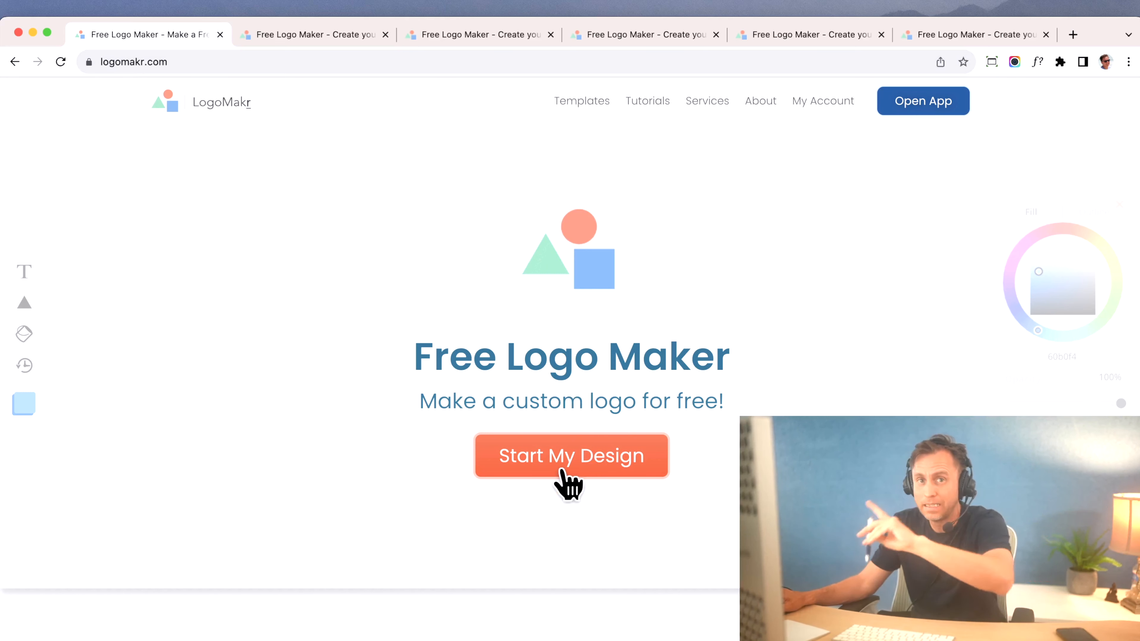
{"action": "mouse_move", "coordinate": [540, 473]}
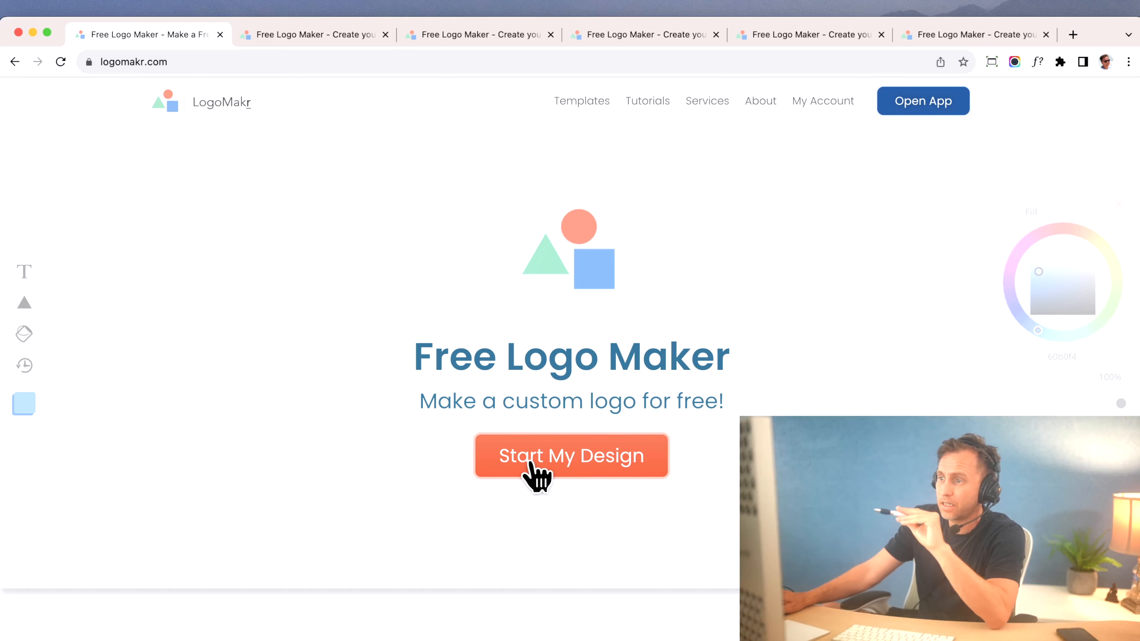
{"action": "left_click", "coordinate": [571, 456]}
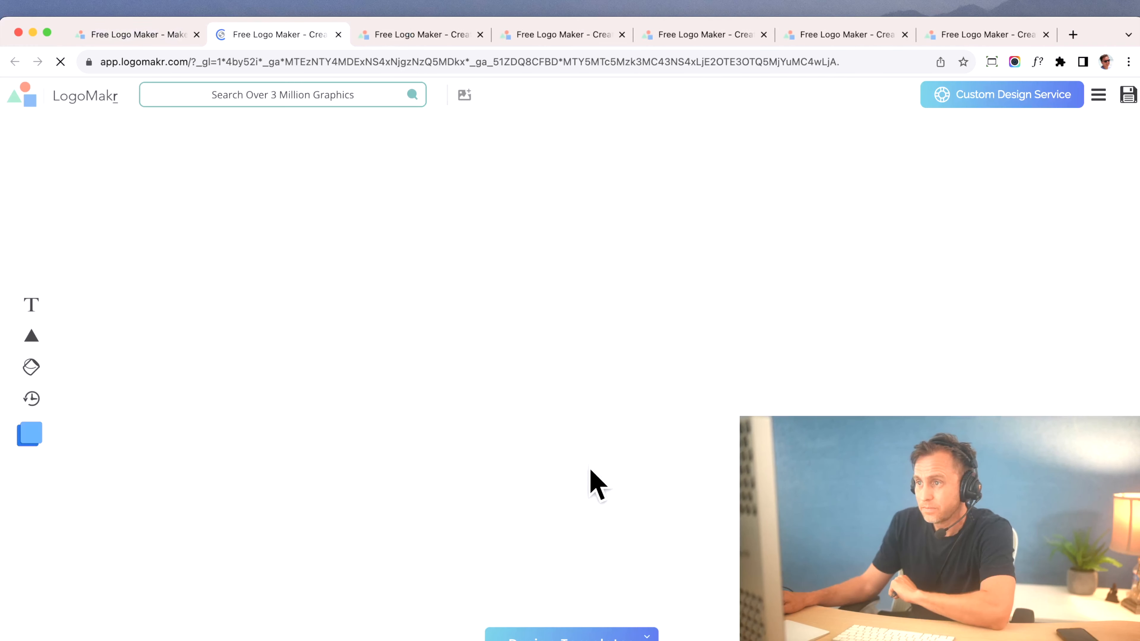
{"action": "left_click", "coordinate": [284, 95]}
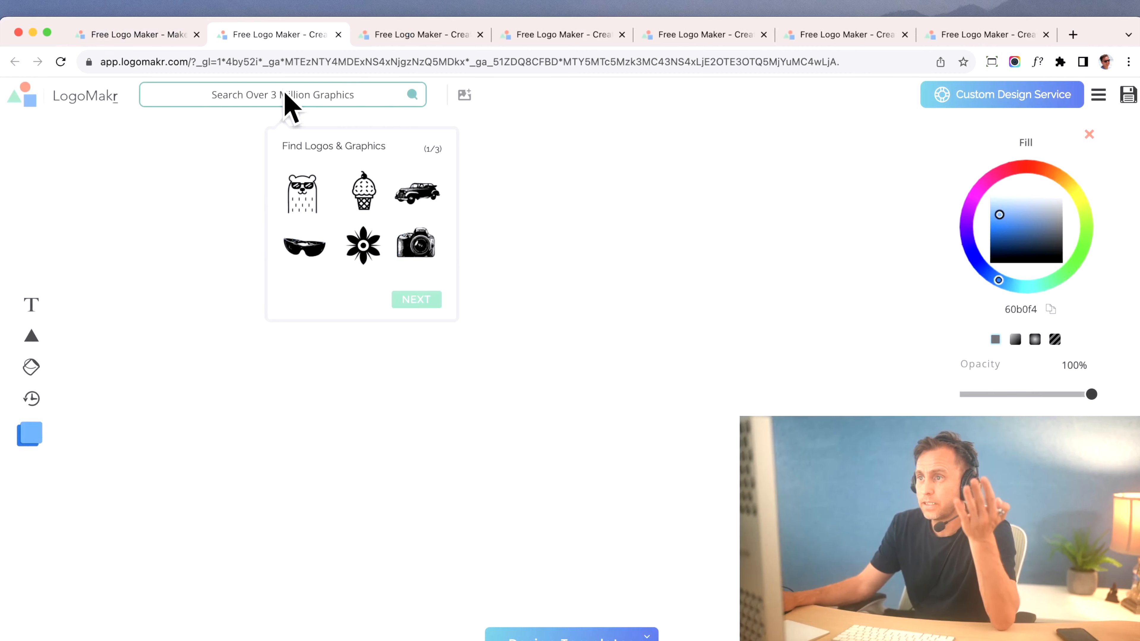
{"action": "left_click", "coordinate": [282, 94]}
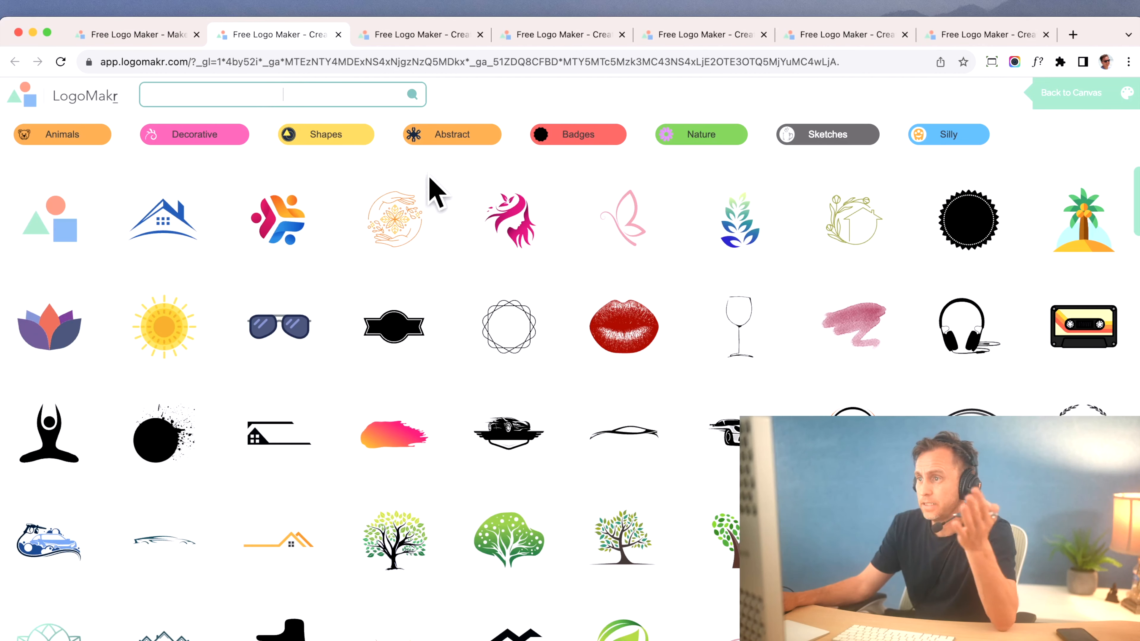
{"action": "left_click", "coordinate": [623, 326]}
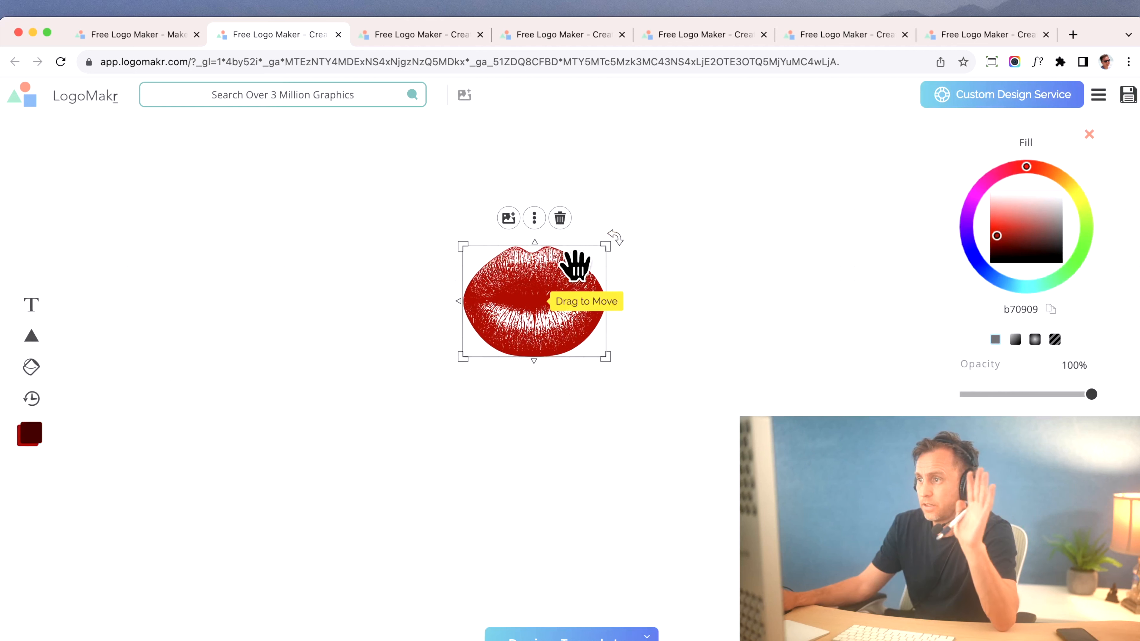
{"action": "left_click", "coordinate": [559, 218]}
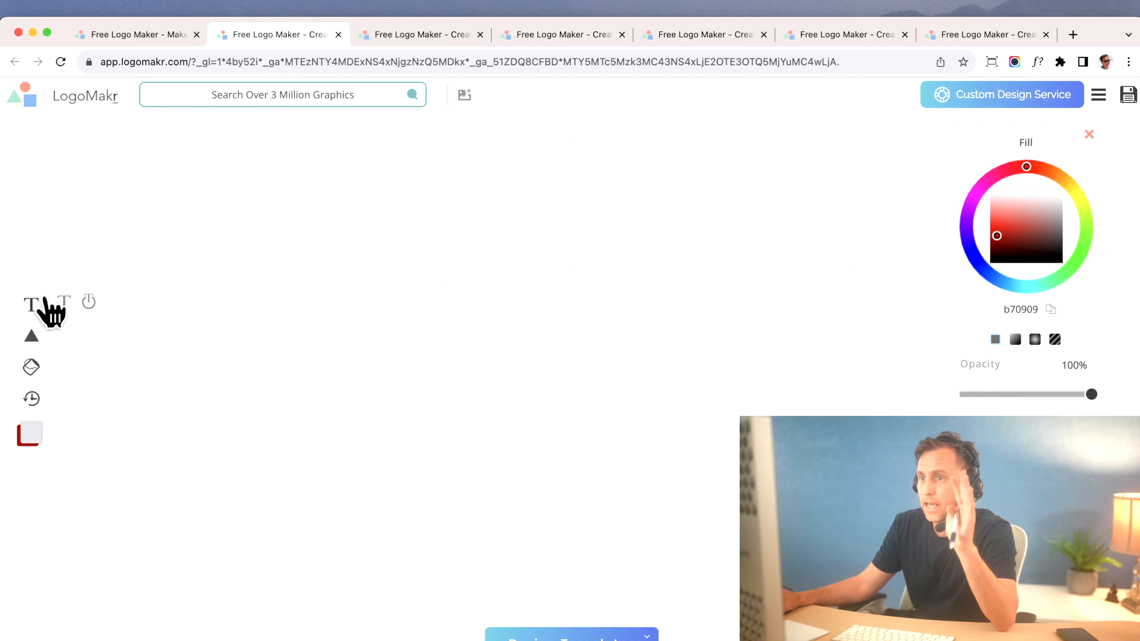
{"action": "left_click", "coordinate": [29, 305]}
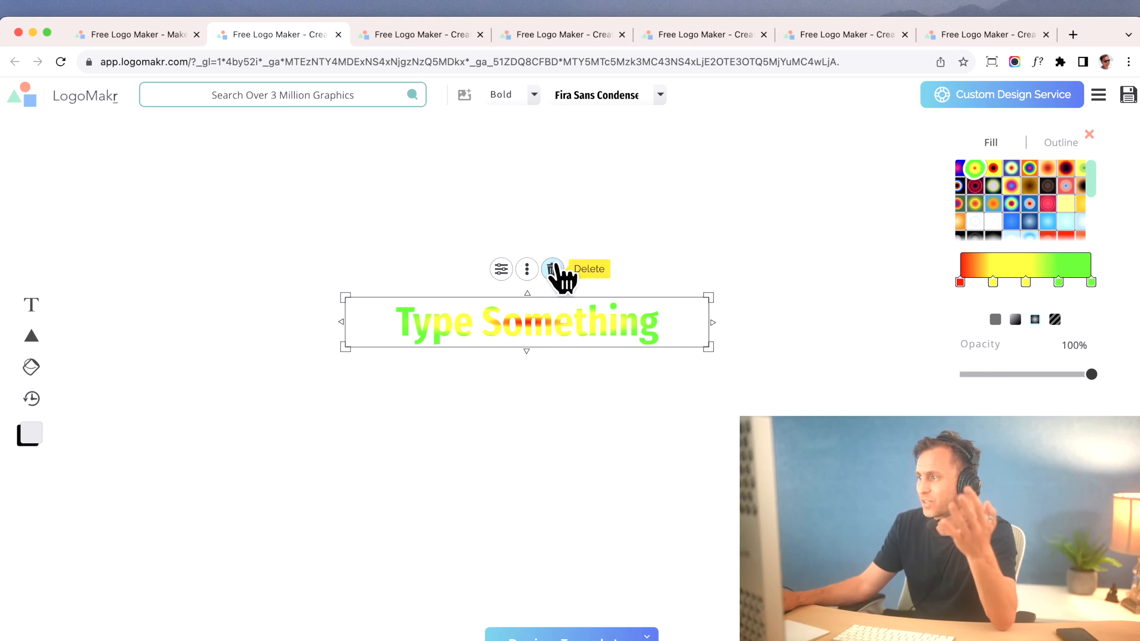
{"action": "left_click", "coordinate": [553, 269]}
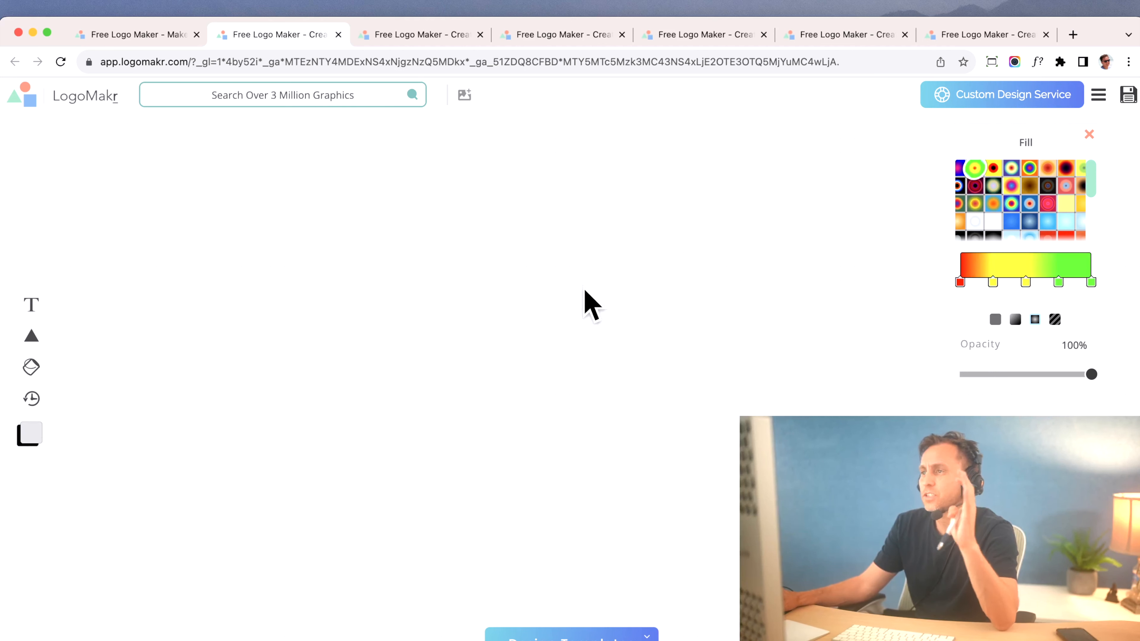
{"action": "mouse_move", "coordinate": [846, 35]}
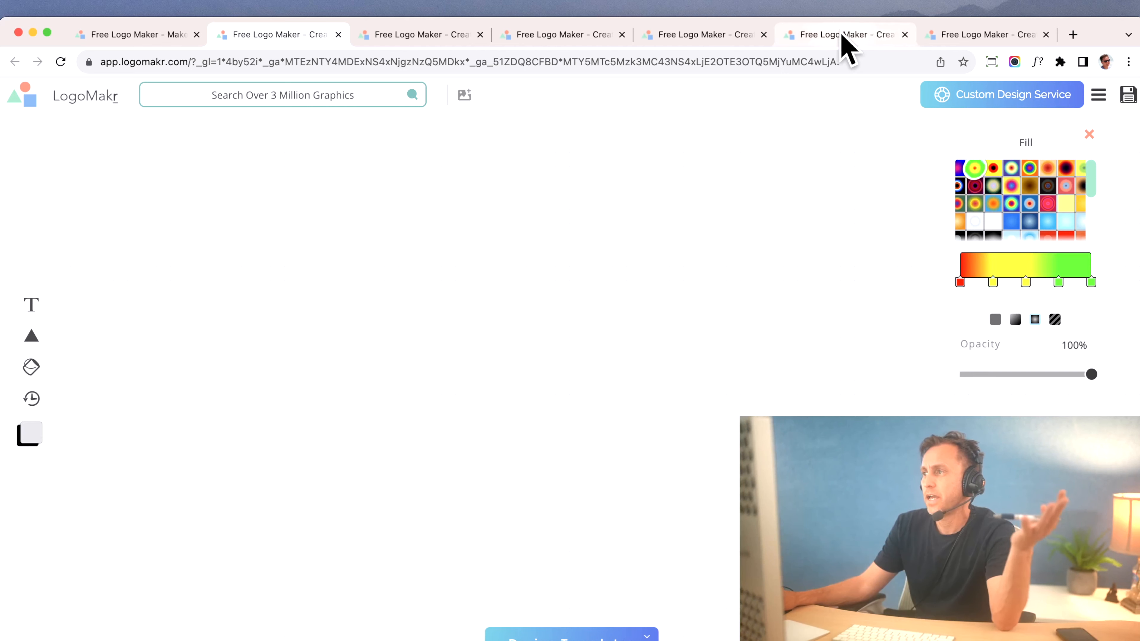
{"action": "left_click", "coordinate": [985, 34]}
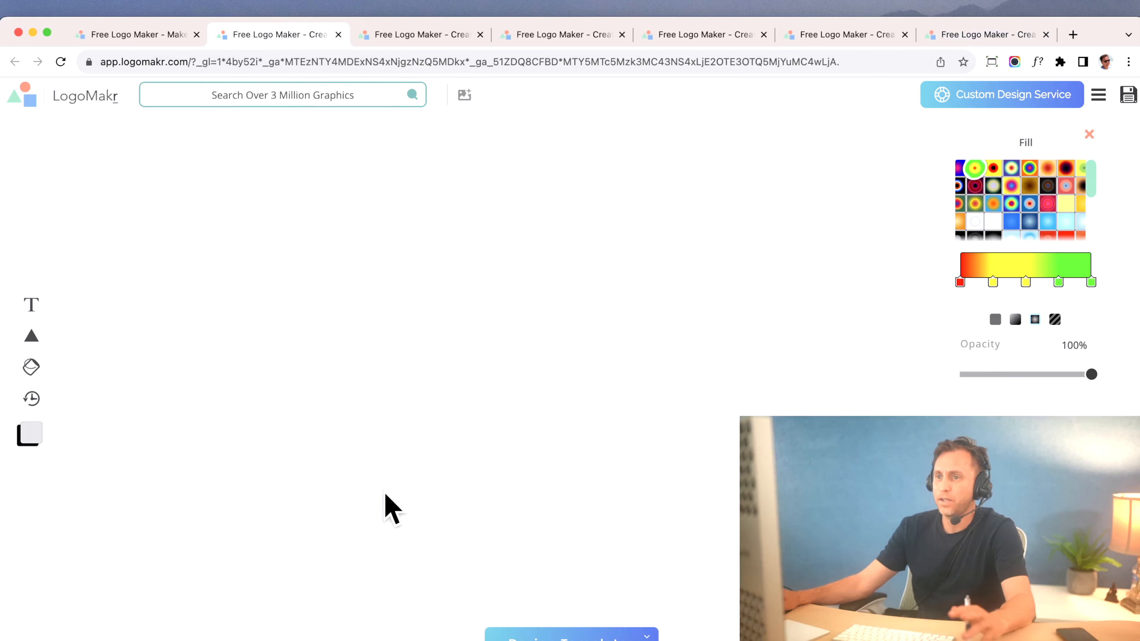
Add a square from the basic shapes as the dark blue 1f5380 background
{"action": "left_click", "coordinate": [32, 335]}
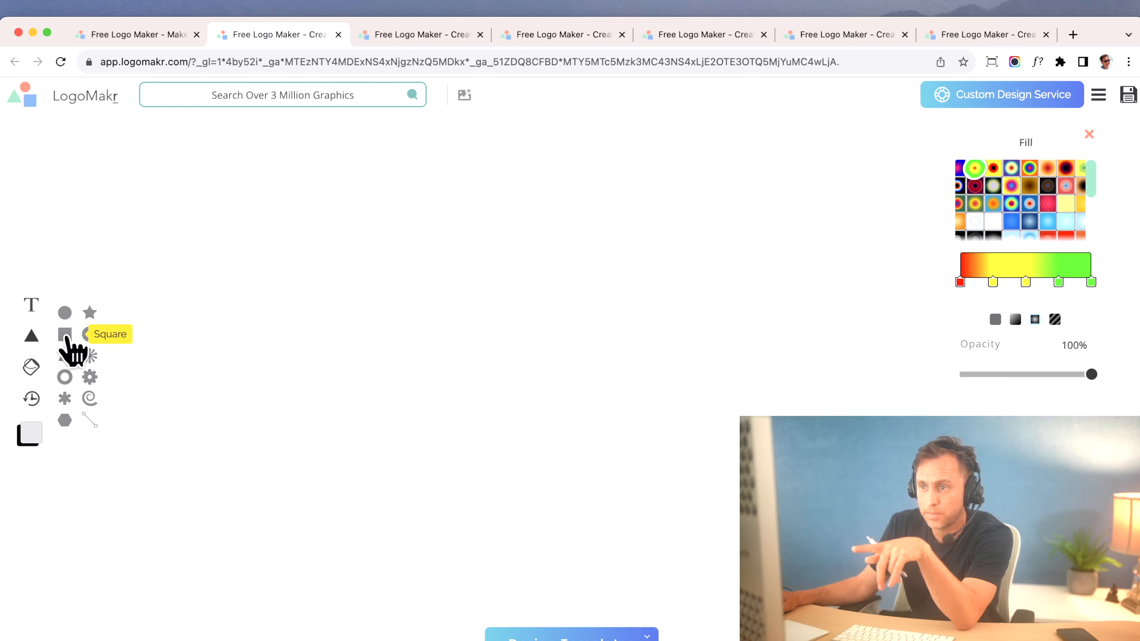
{"action": "left_click", "coordinate": [65, 334]}
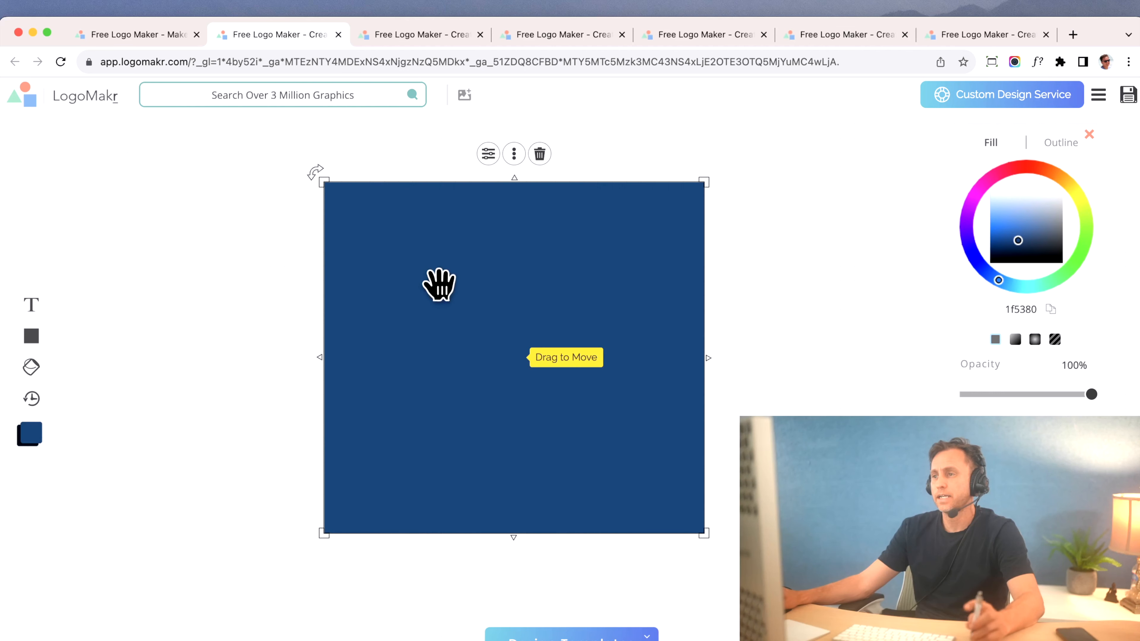
{"action": "mouse_move", "coordinate": [263, 227]}
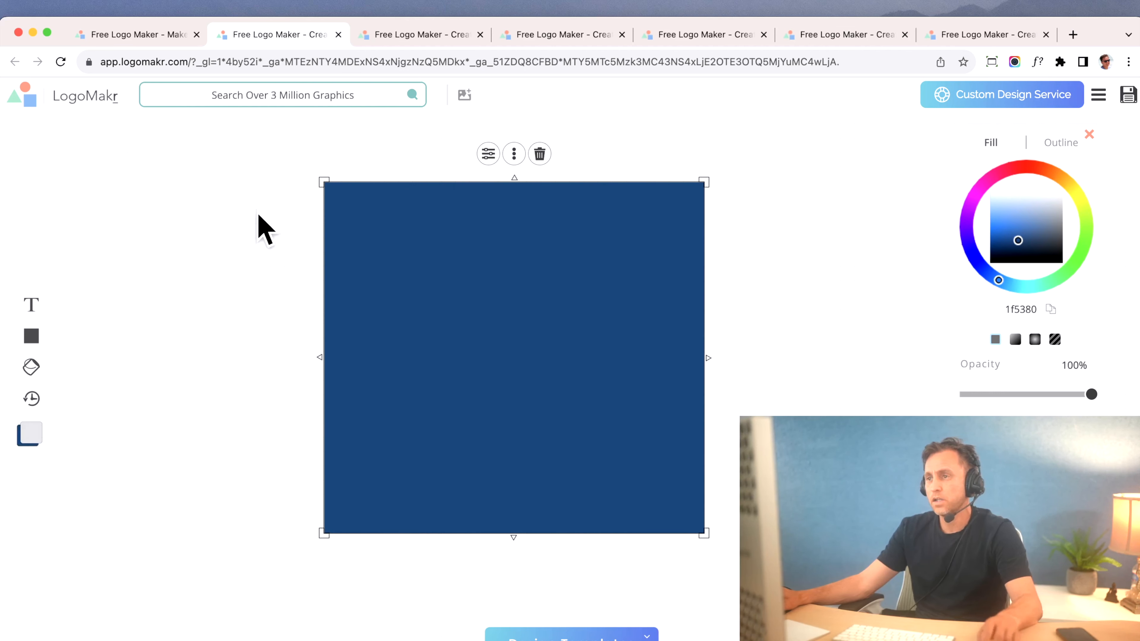
{"action": "left_click", "coordinate": [282, 94]}
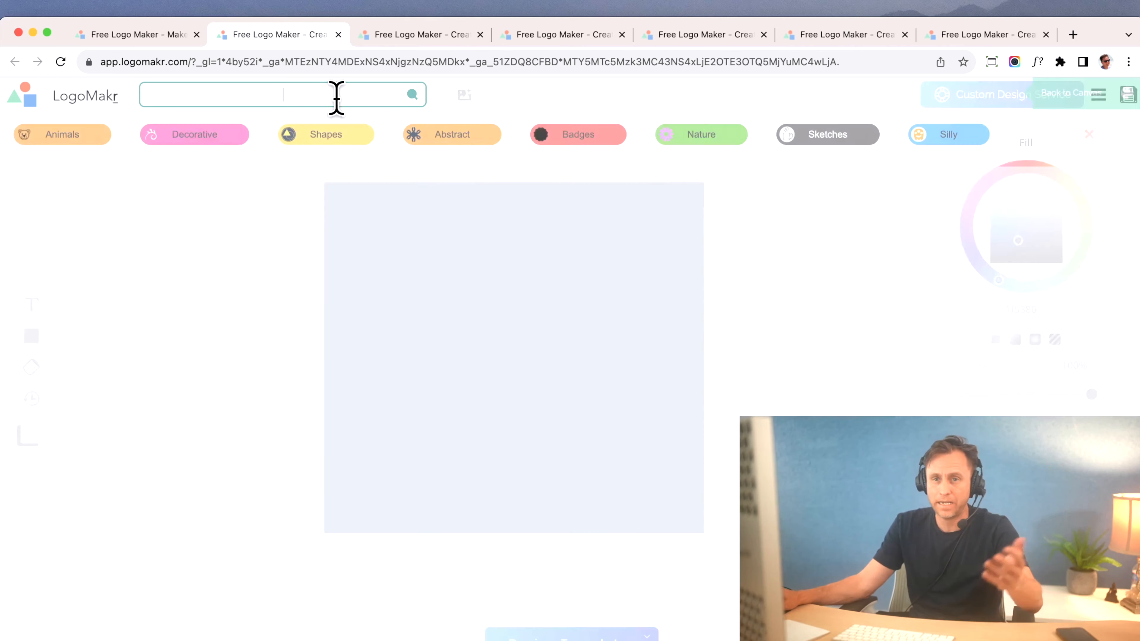
Search the graphics for 'lion' and place the walking lion silhouette on the blue square
{"action": "type", "text": "lion"}
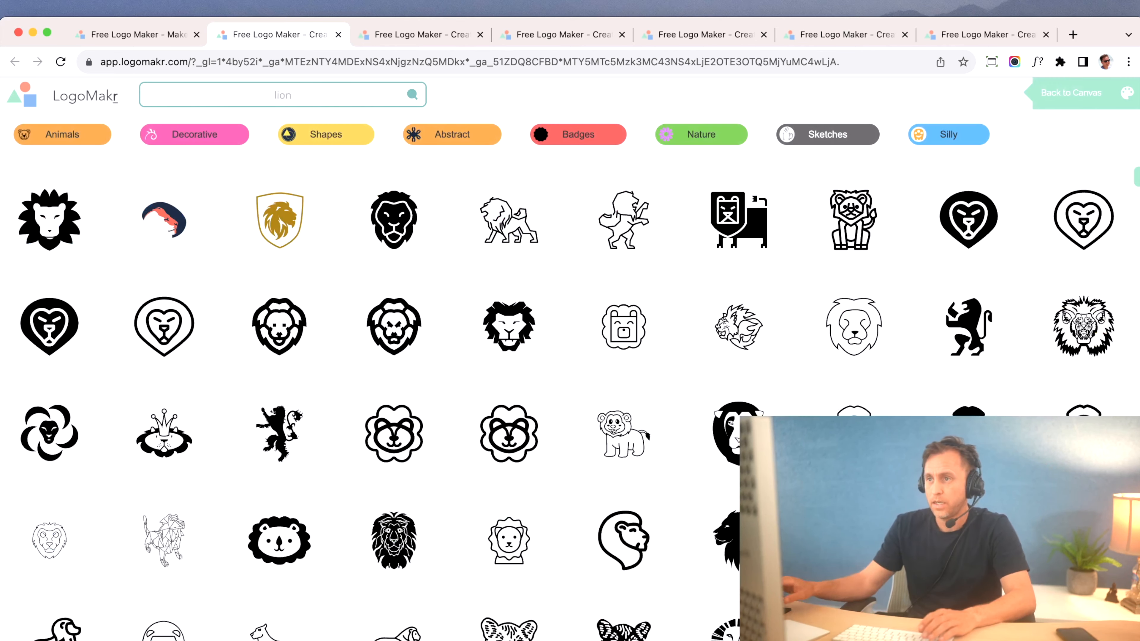
{"action": "scroll", "scroll_direction": "down", "scroll_amount": 3}
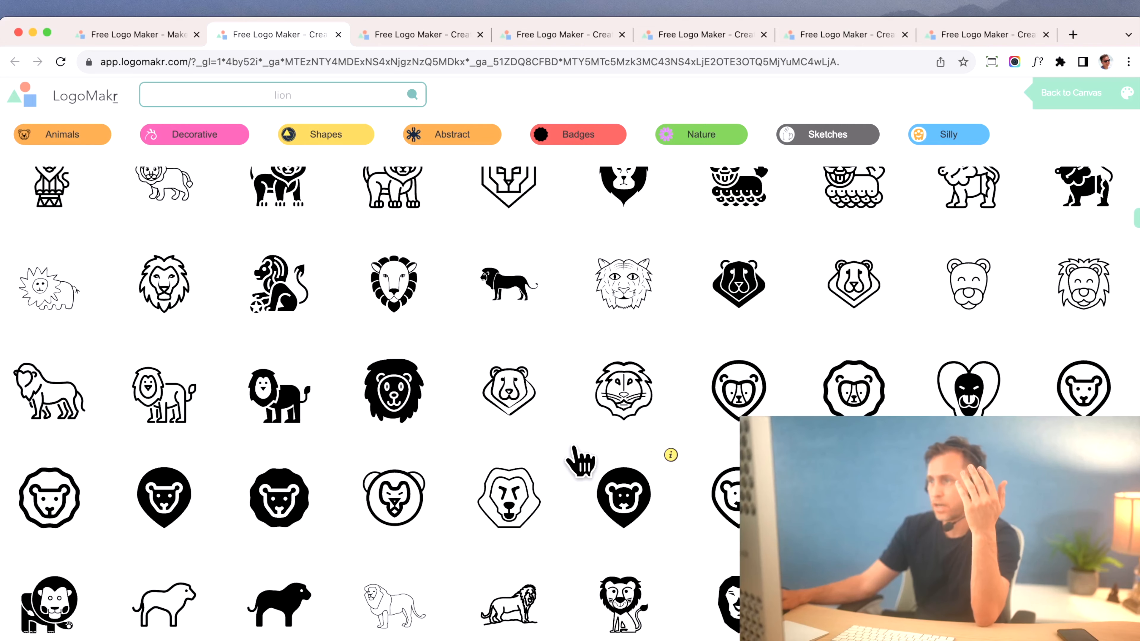
{"action": "scroll", "scroll_direction": "down", "scroll_amount": 3}
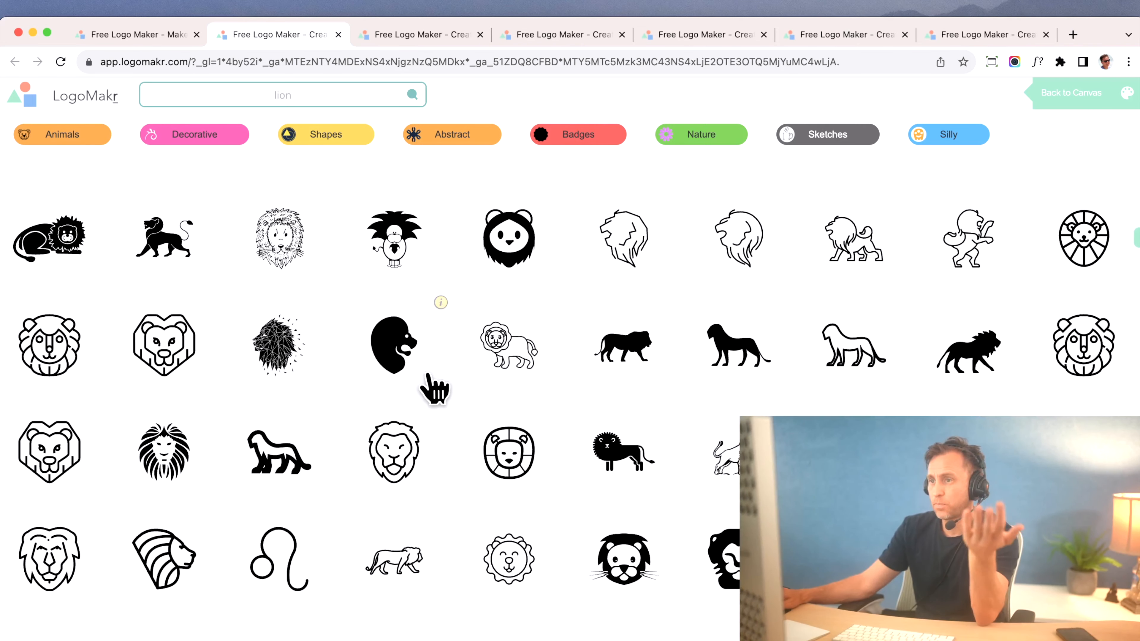
{"action": "mouse_move", "coordinate": [167, 254]}
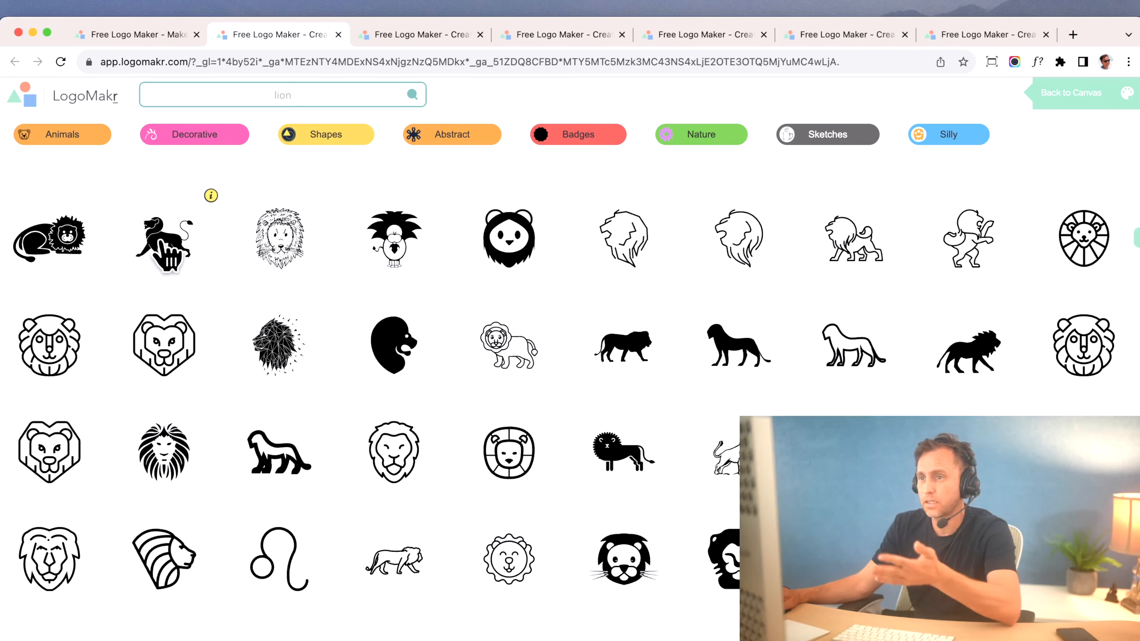
{"action": "left_click", "coordinate": [165, 237]}
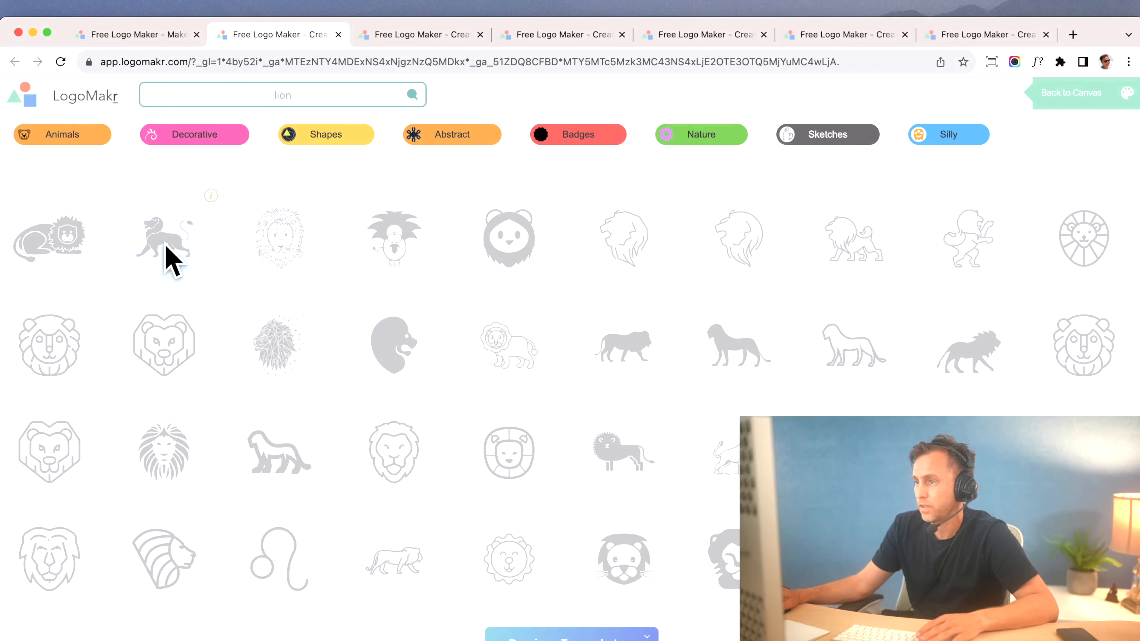
{"action": "left_click", "coordinate": [164, 237]}
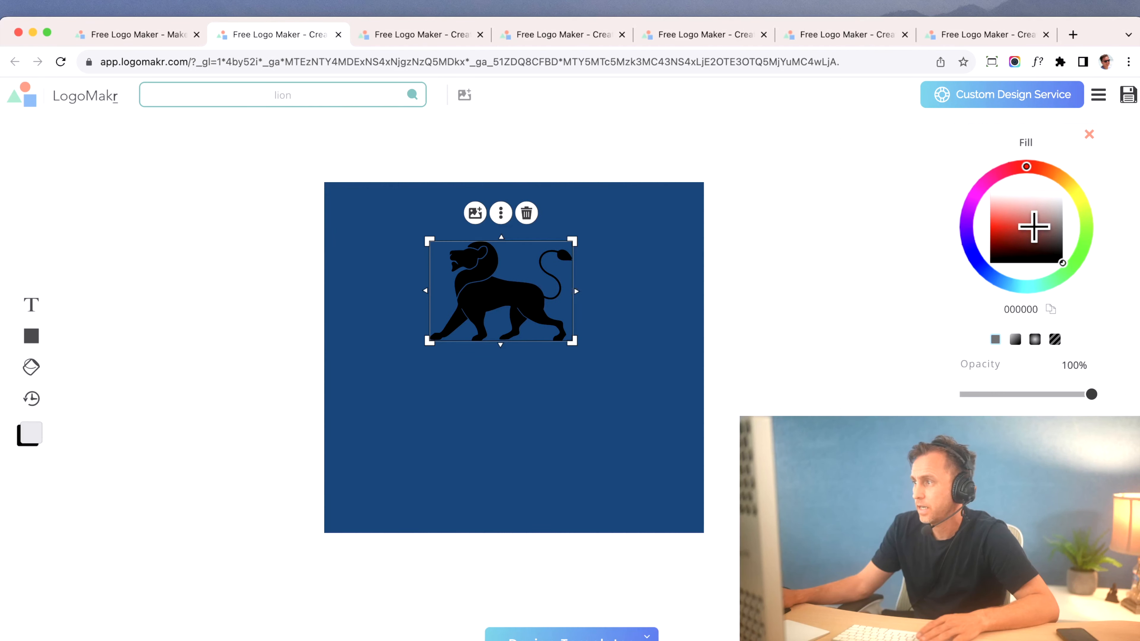
{"action": "left_click", "coordinate": [1043, 203]}
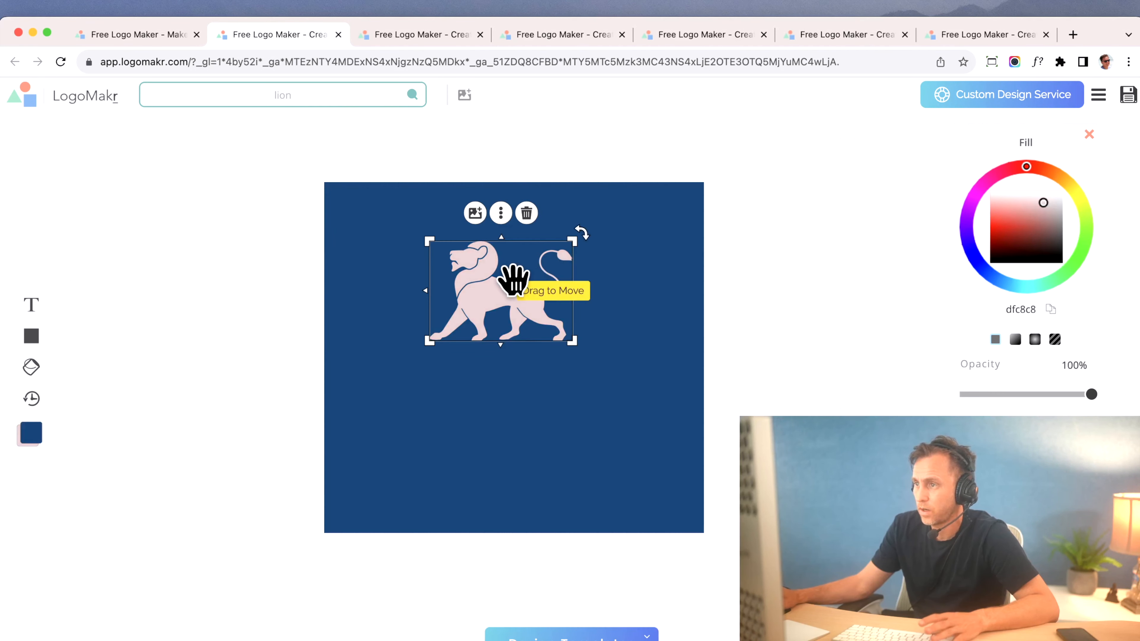
{"action": "left_click", "coordinate": [526, 213]}
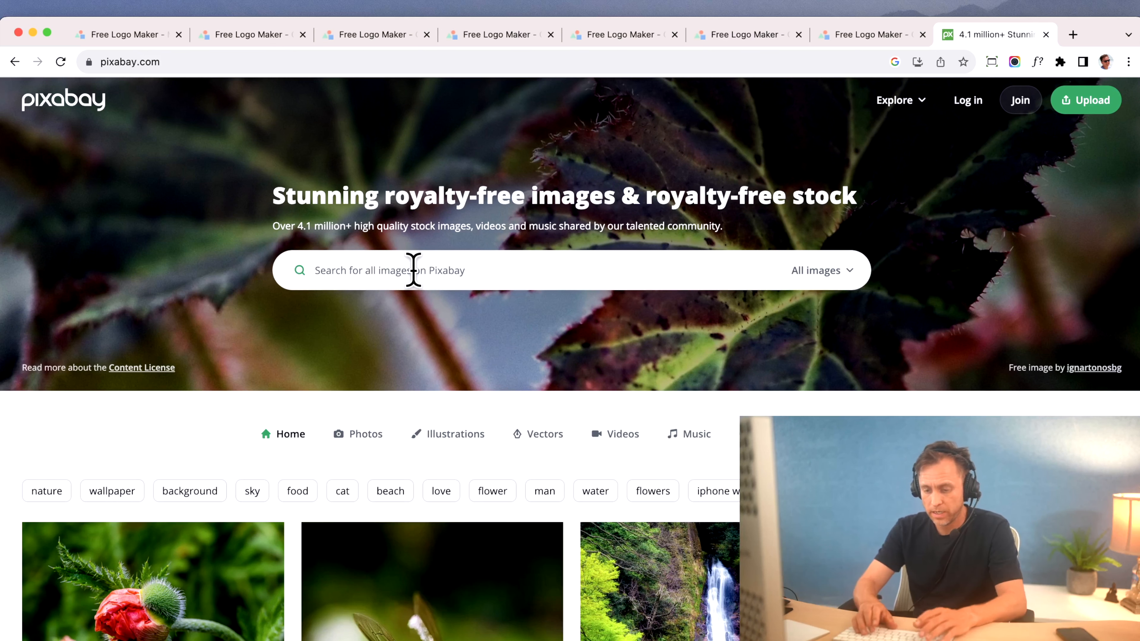
Search Pixabay for 'lion', limit results to Vectors and browse them
{"action": "type", "text": "lion"}
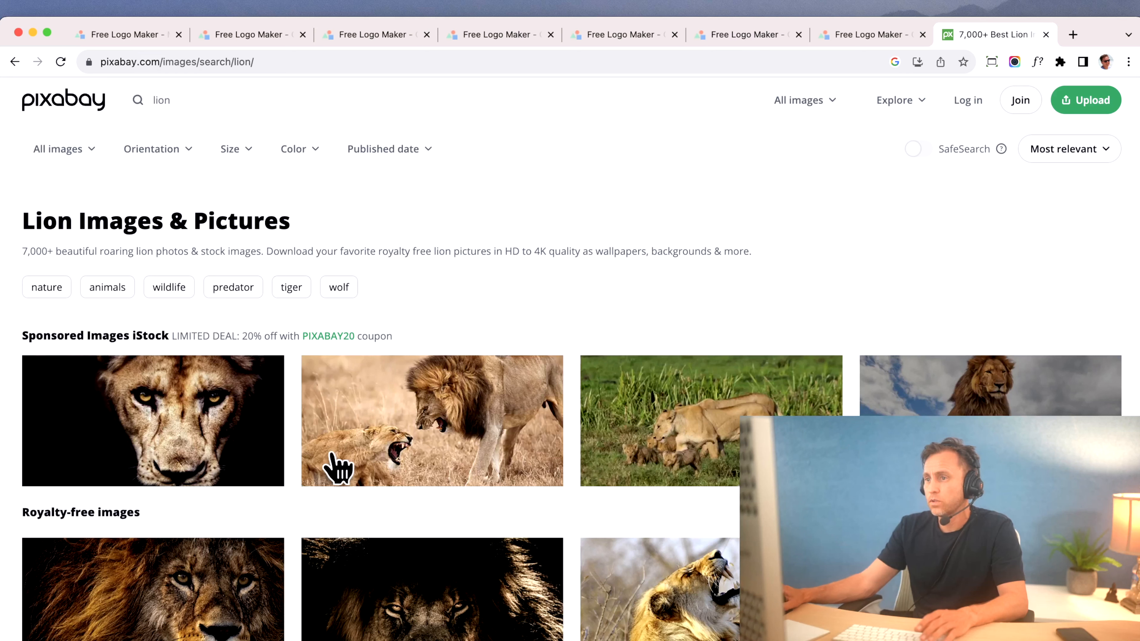
{"action": "left_click", "coordinate": [800, 100]}
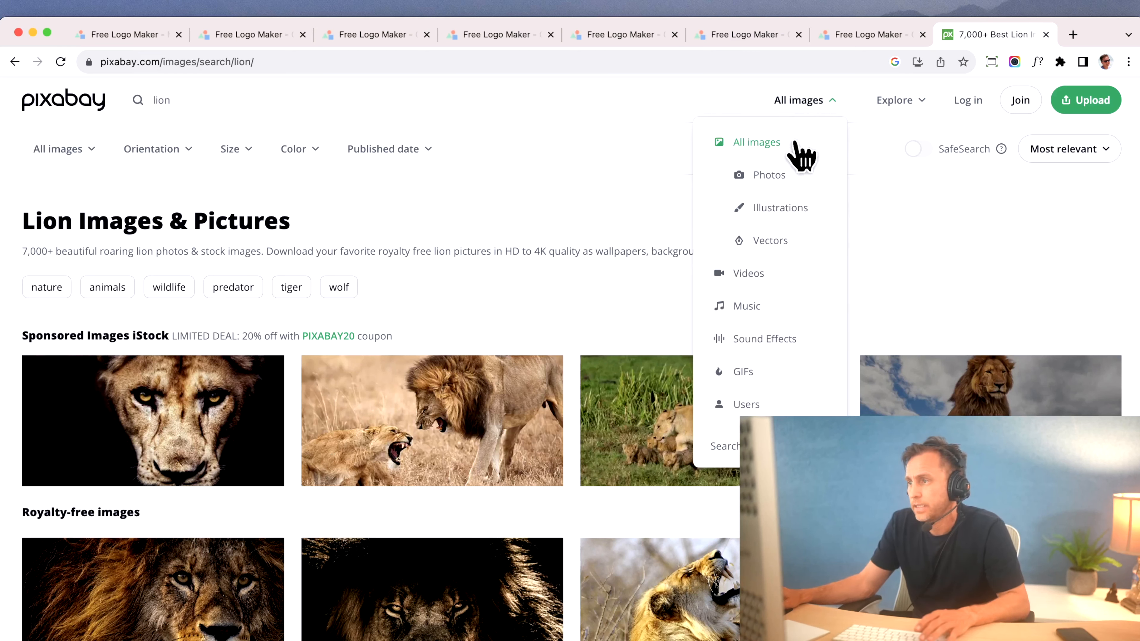
{"action": "left_click", "coordinate": [770, 241]}
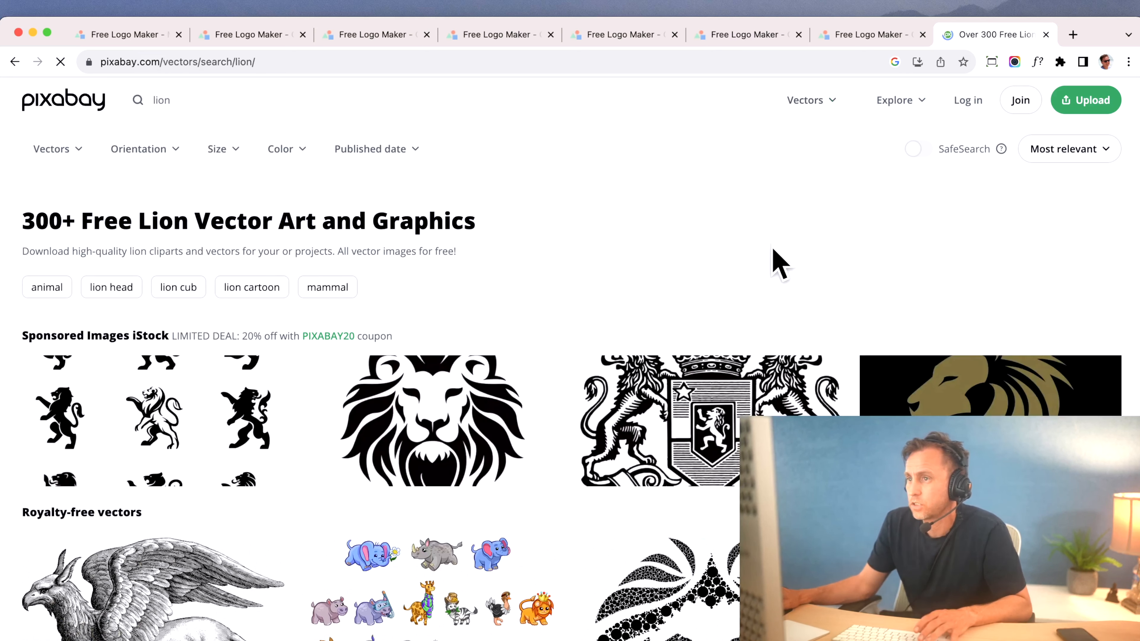
{"action": "scroll", "scroll_direction": "down", "scroll_amount": 3}
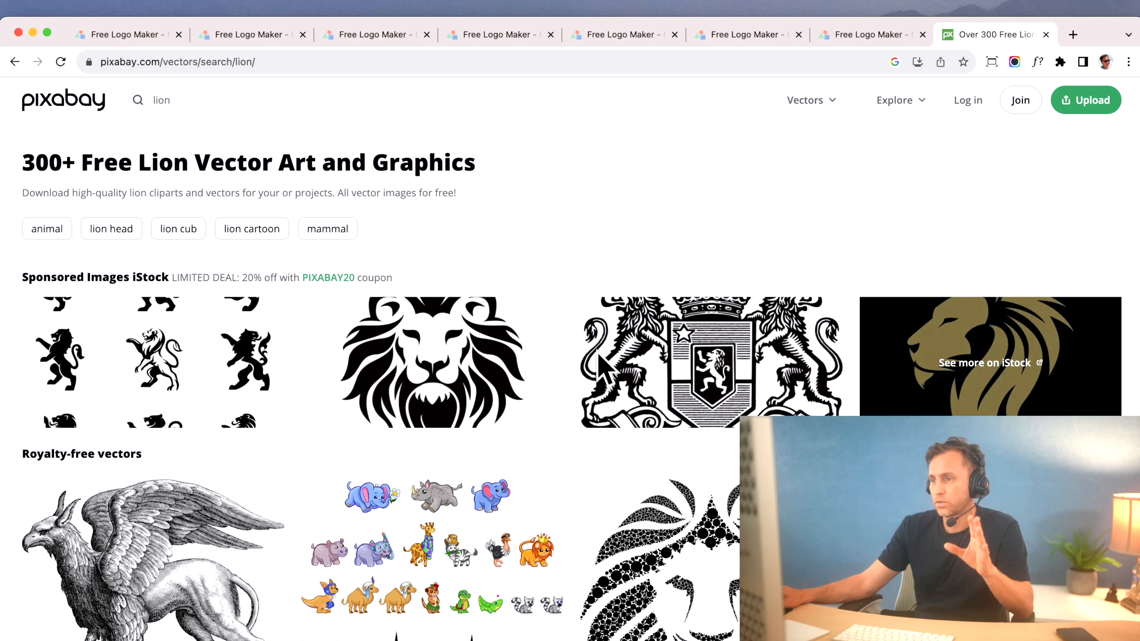
{"action": "scroll", "scroll_direction": "down", "scroll_amount": 3}
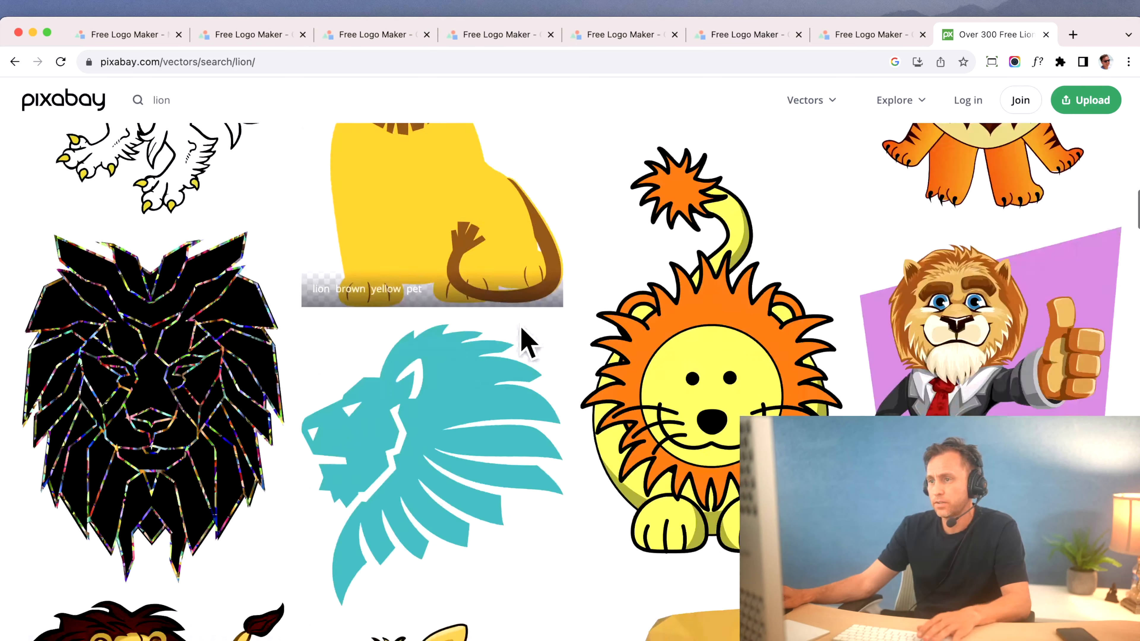
{"action": "scroll", "scroll_direction": "down", "scroll_amount": 3}
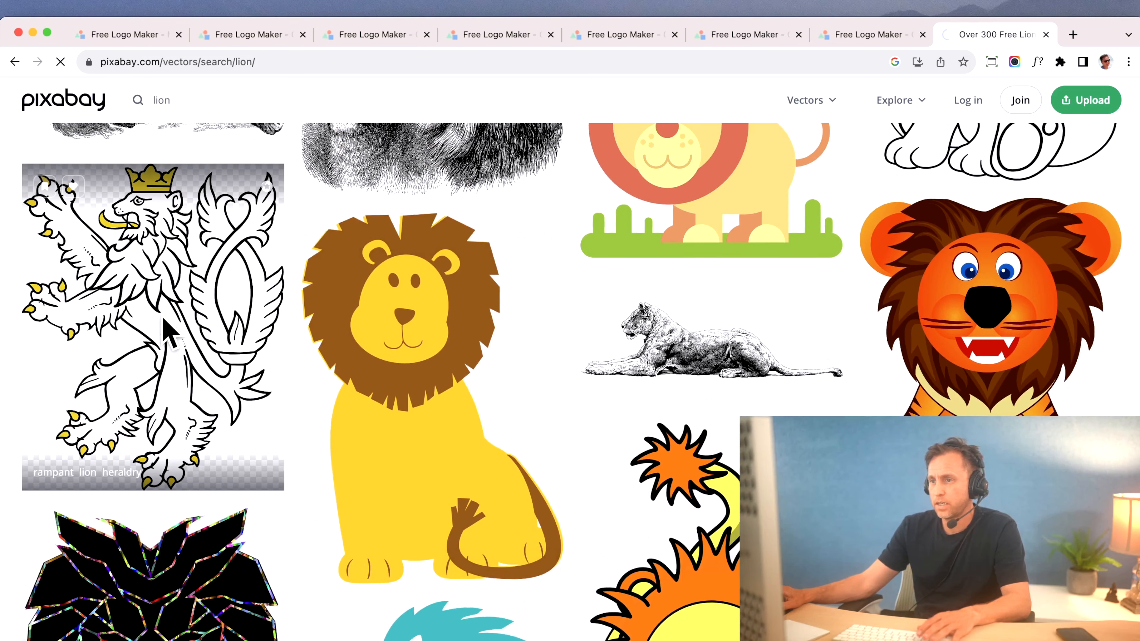
Download the rampant lion heraldry vector as SVG, signing in with Google when prompted
{"action": "left_click", "coordinate": [152, 327]}
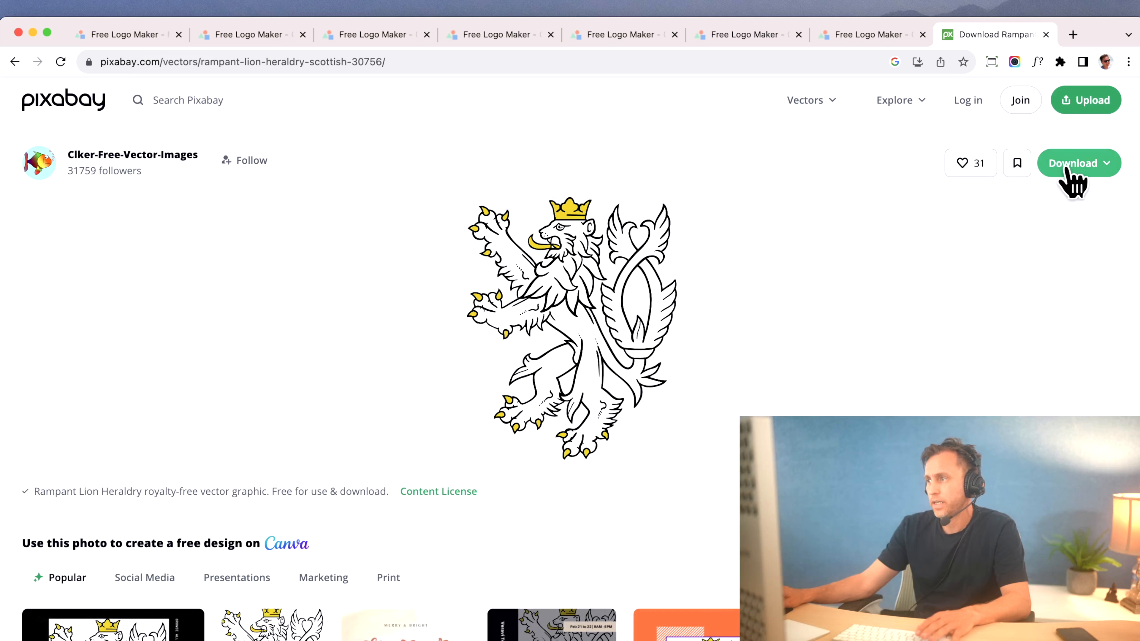
{"action": "left_click", "coordinate": [1078, 162]}
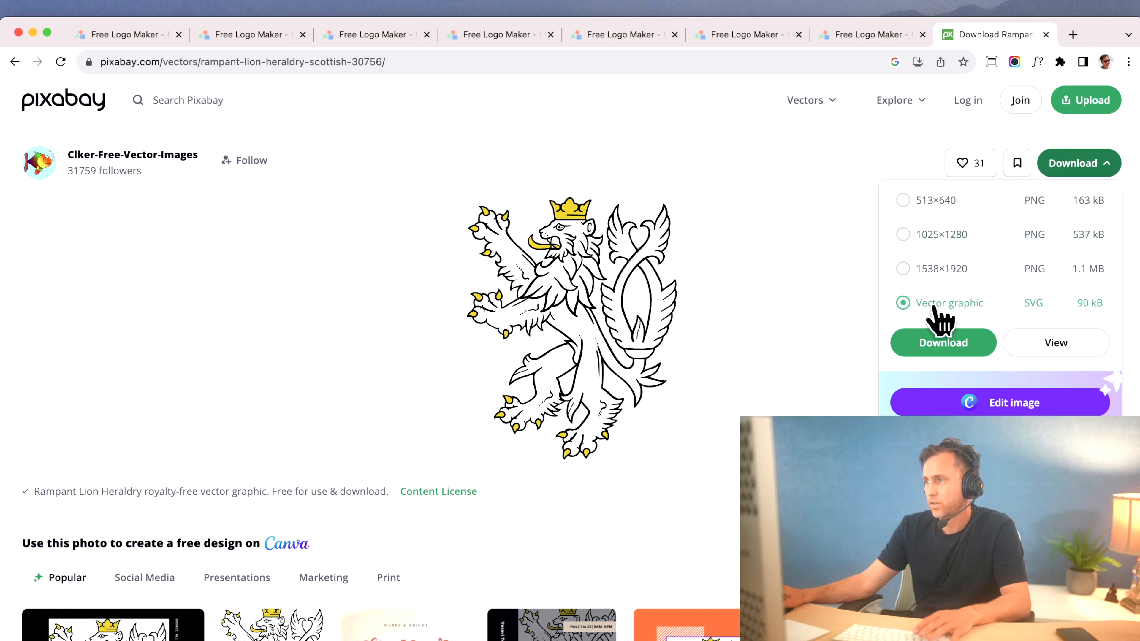
{"action": "left_click", "coordinate": [943, 343]}
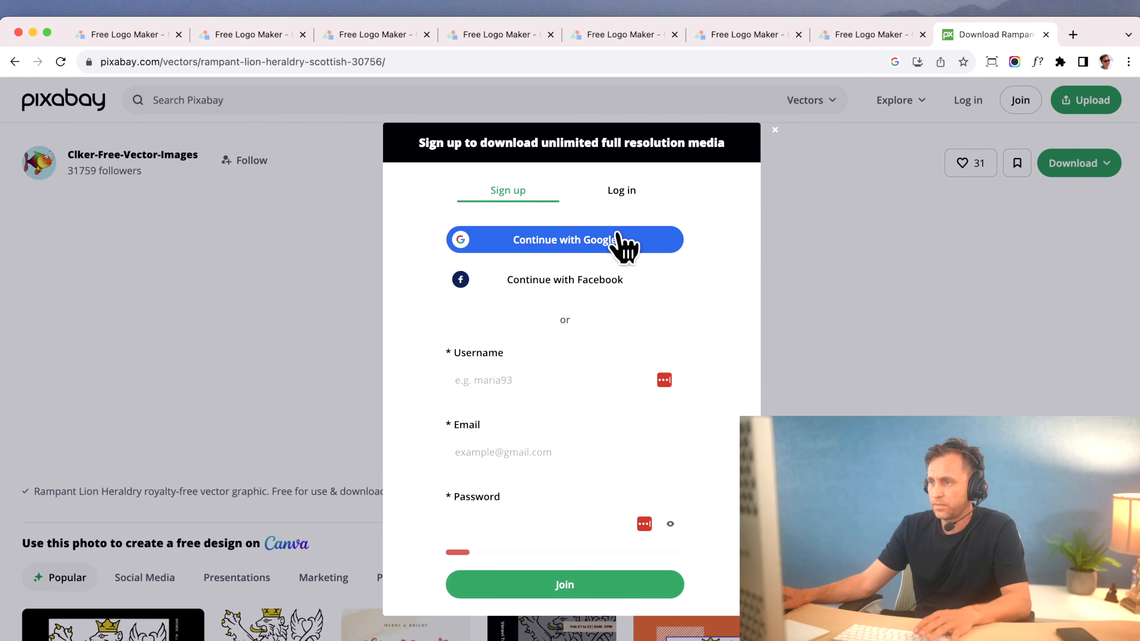
{"action": "left_click", "coordinate": [774, 129]}
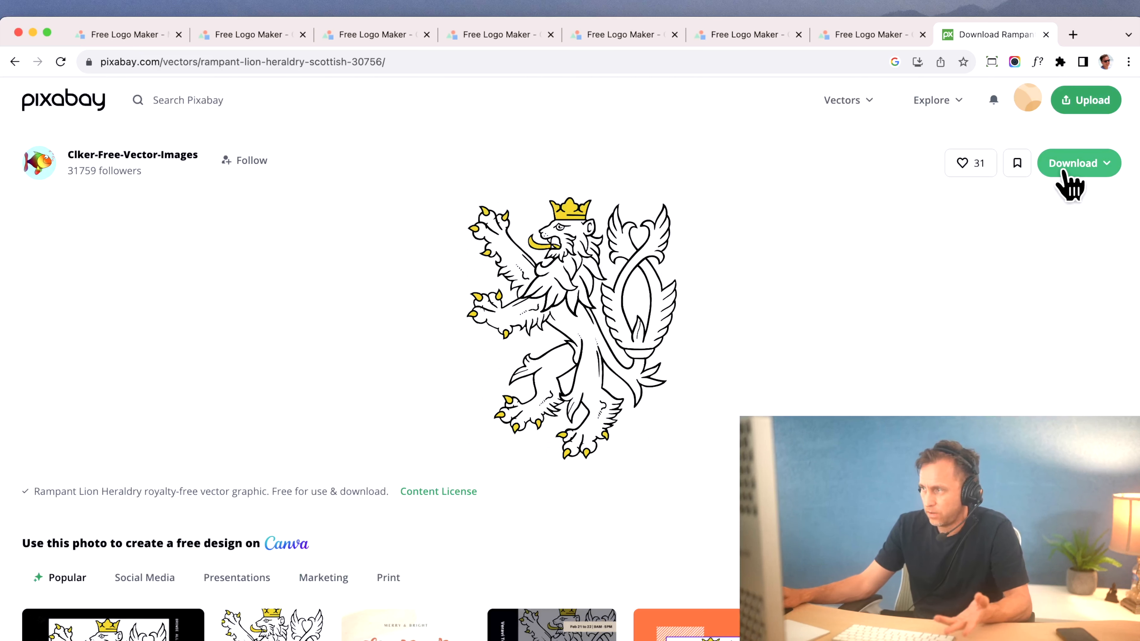
{"action": "left_click", "coordinate": [1079, 163]}
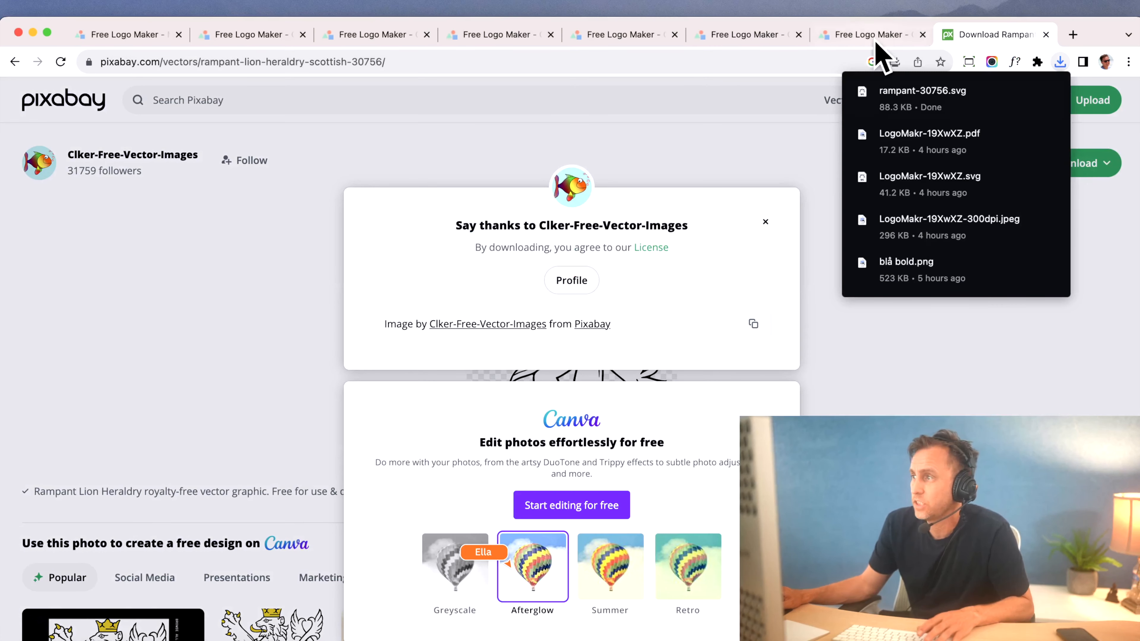
{"action": "mouse_move", "coordinate": [376, 35]}
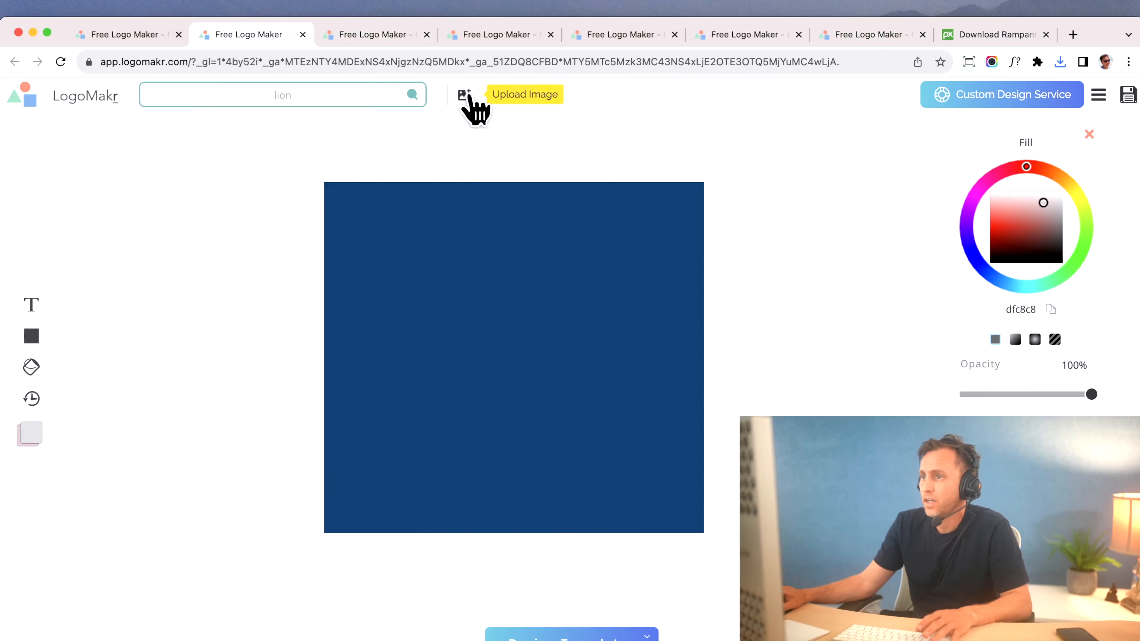
{"action": "mouse_move", "coordinate": [466, 130]}
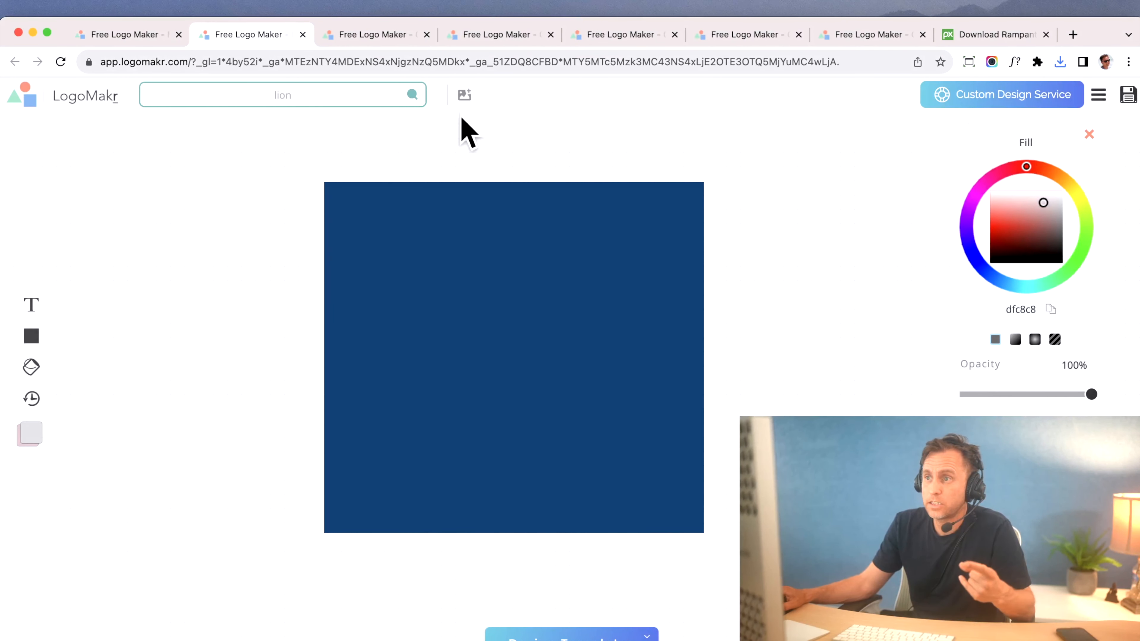
{"action": "mouse_move", "coordinate": [465, 106]}
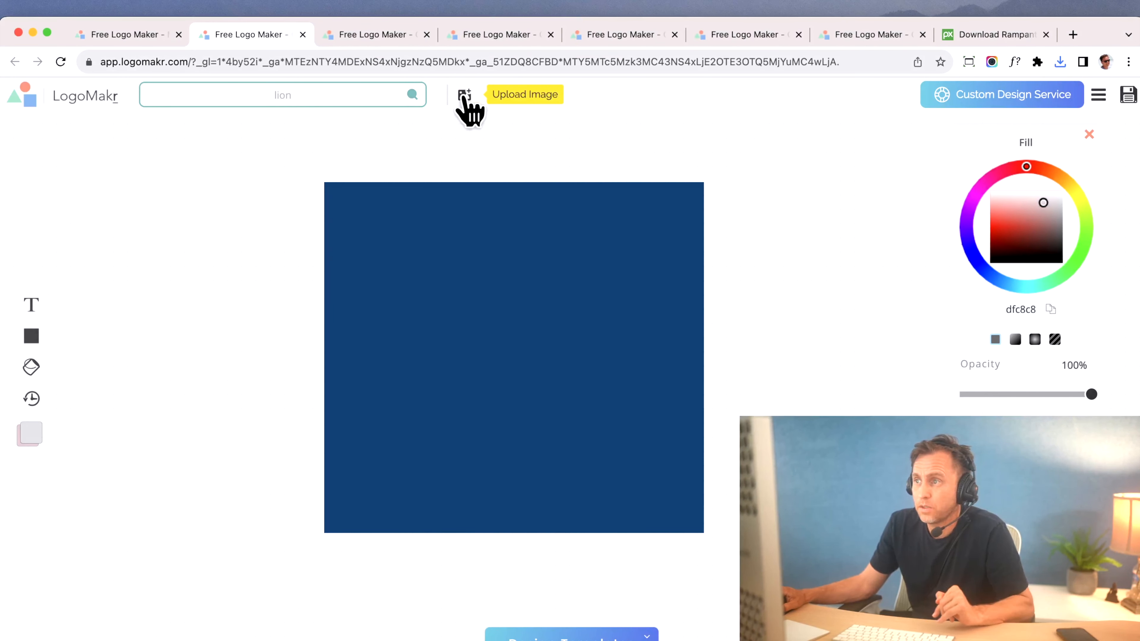
Upload rampant-30756.svg onto the dark blue square
{"action": "left_click", "coordinate": [463, 94]}
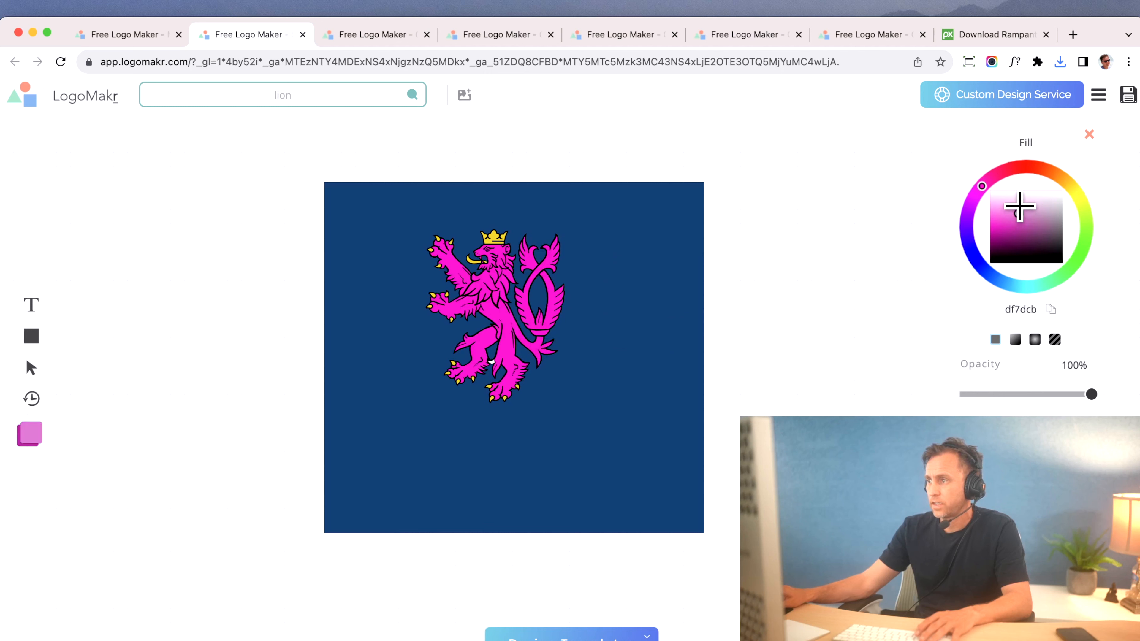
Recolour the lion's parts to white ffffff via the colour wheel
{"action": "left_click", "coordinate": [1018, 213]}
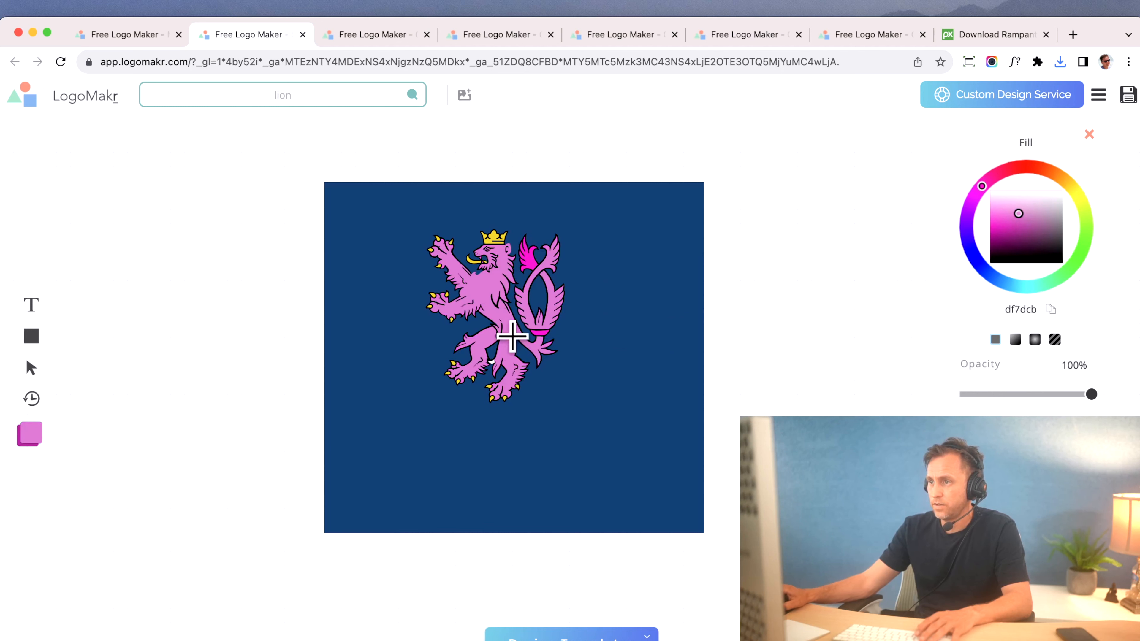
{"action": "mouse_move", "coordinate": [399, 339]}
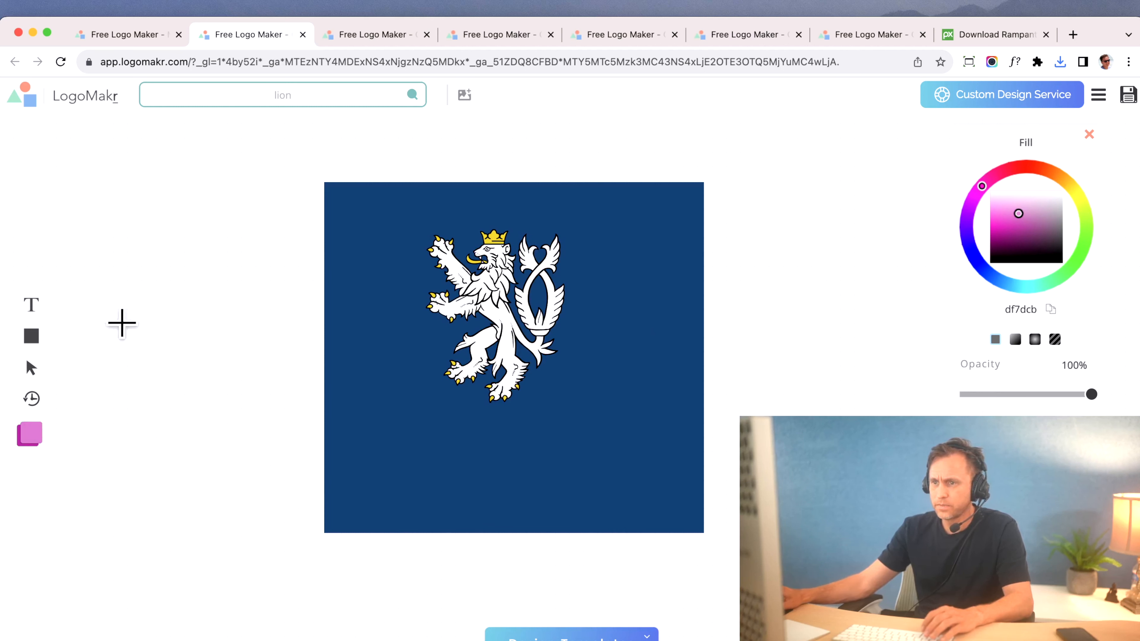
{"action": "mouse_move", "coordinate": [30, 367]}
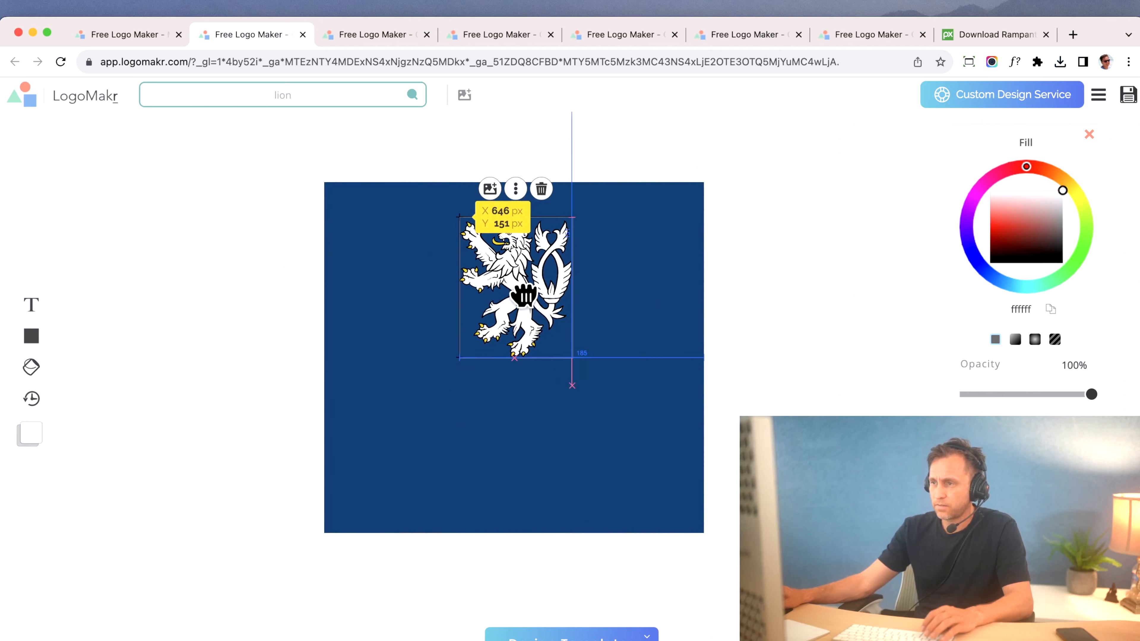
Select the blue background shape to stretch it into a wide banner
{"action": "left_click", "coordinate": [1018, 240]}
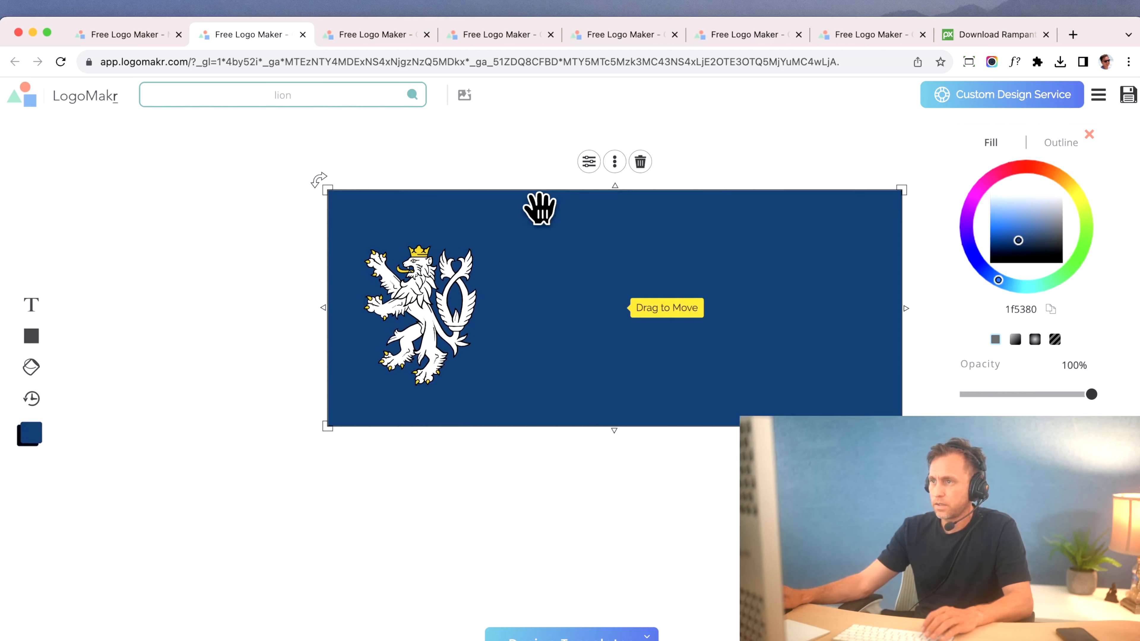
Add a white 'THE LION LOGO' text element and give it a bold font
{"action": "left_click", "coordinate": [32, 304]}
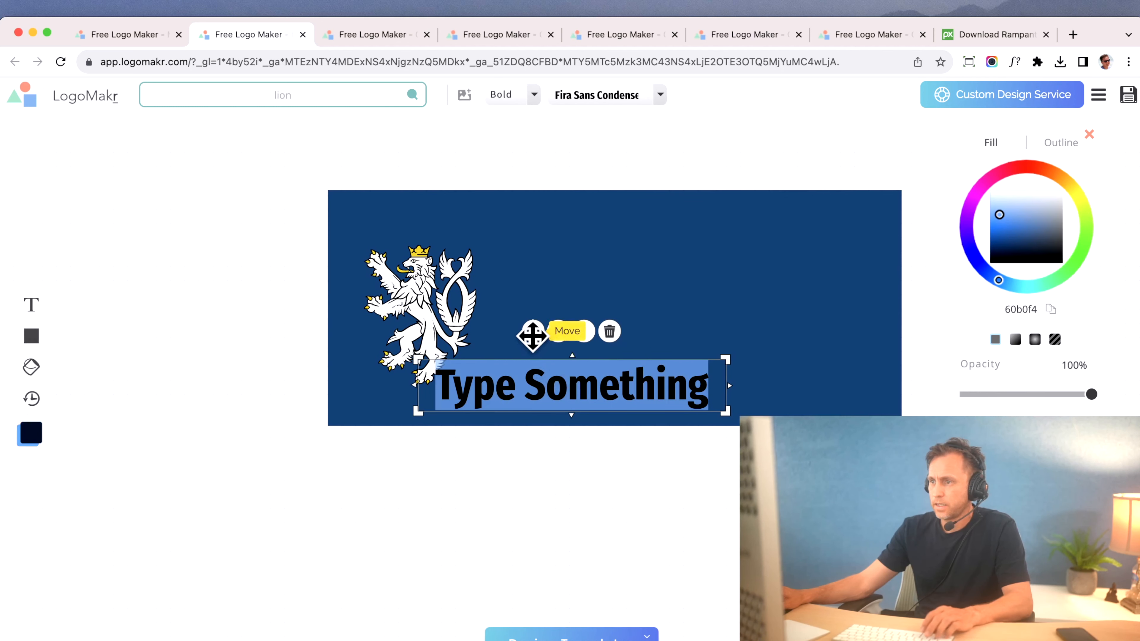
{"action": "type", "text": "THE LION LOGO"}
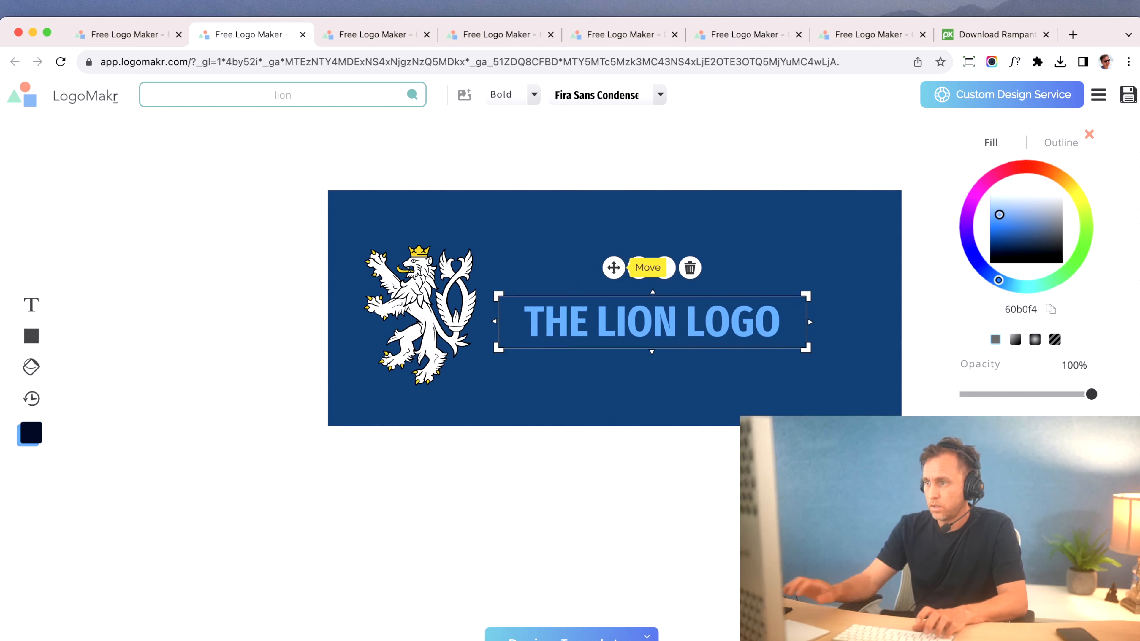
{"action": "left_click", "coordinate": [1023, 171]}
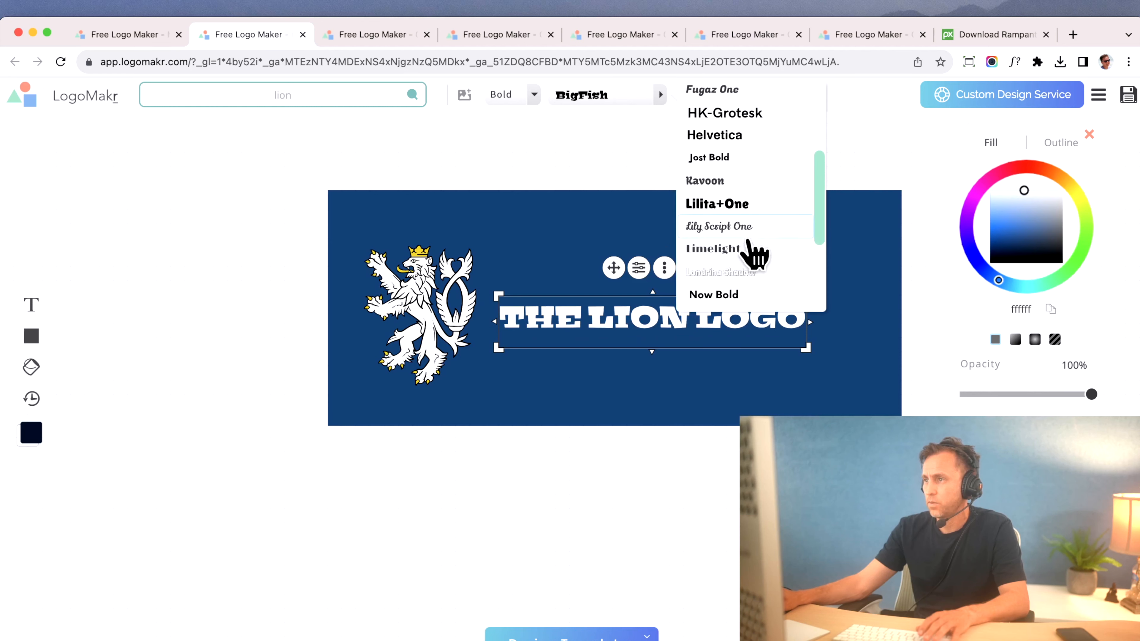
{"action": "left_click", "coordinate": [709, 156]}
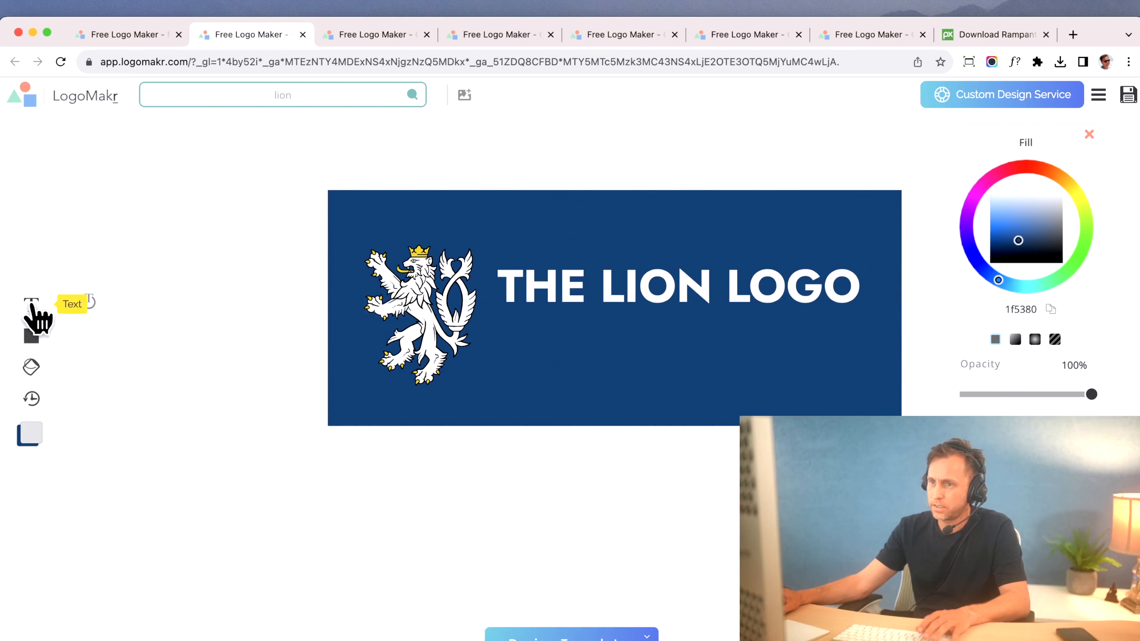
Replace the placeholder text with the tagline 'THIS IS A COOL LOGO'
{"action": "left_click", "coordinate": [32, 304]}
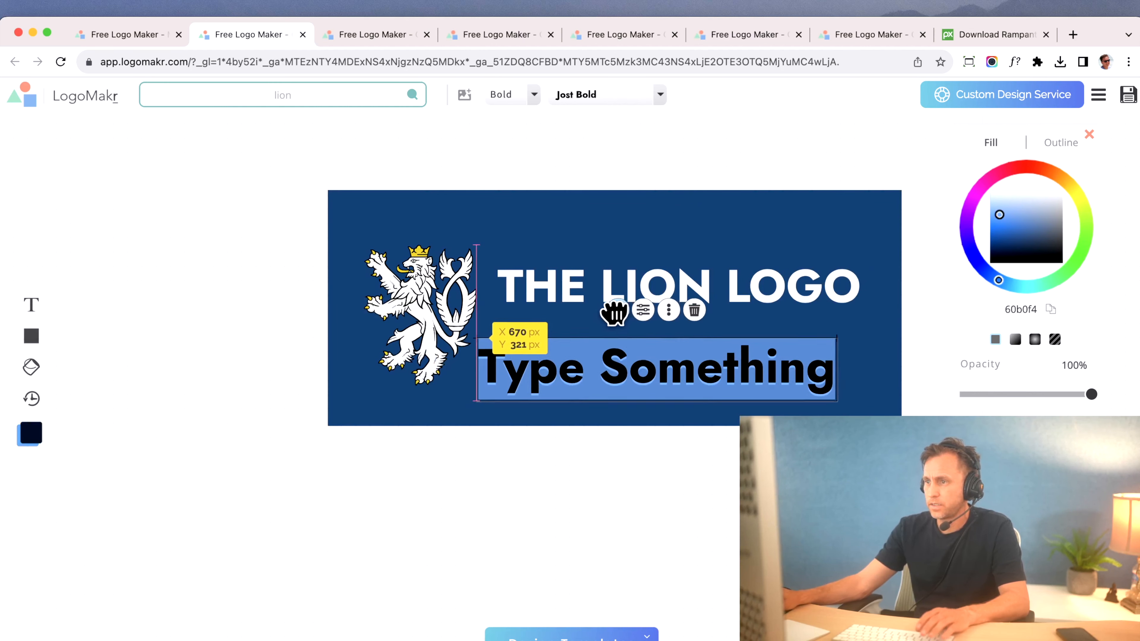
{"action": "type", "text": "THIS IS"}
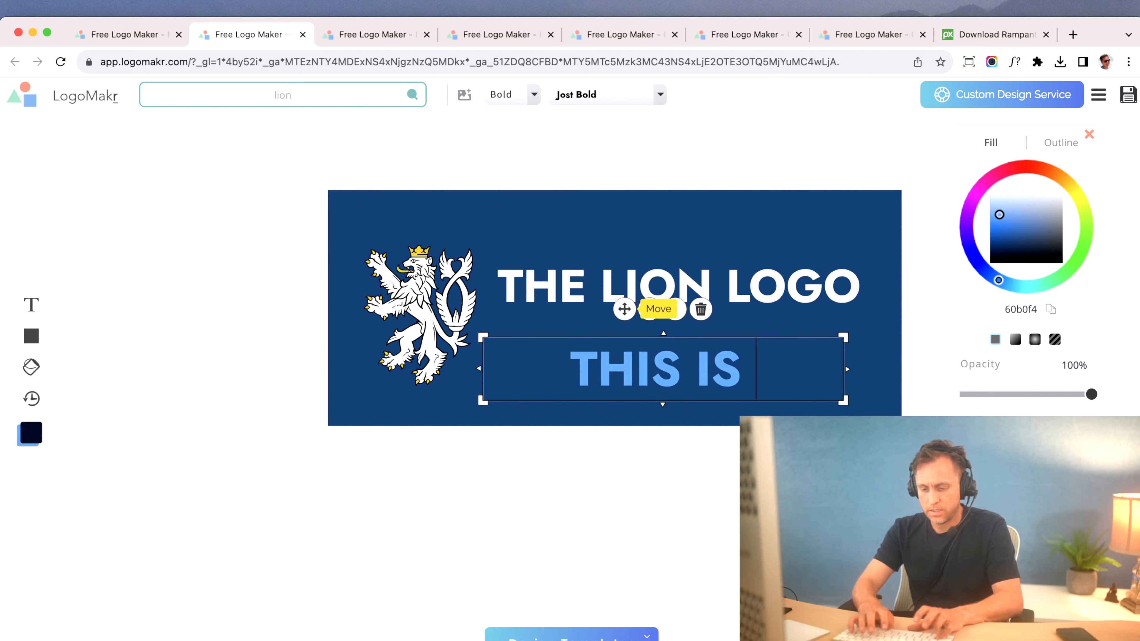
{"action": "type", "text": "A COOL L"}
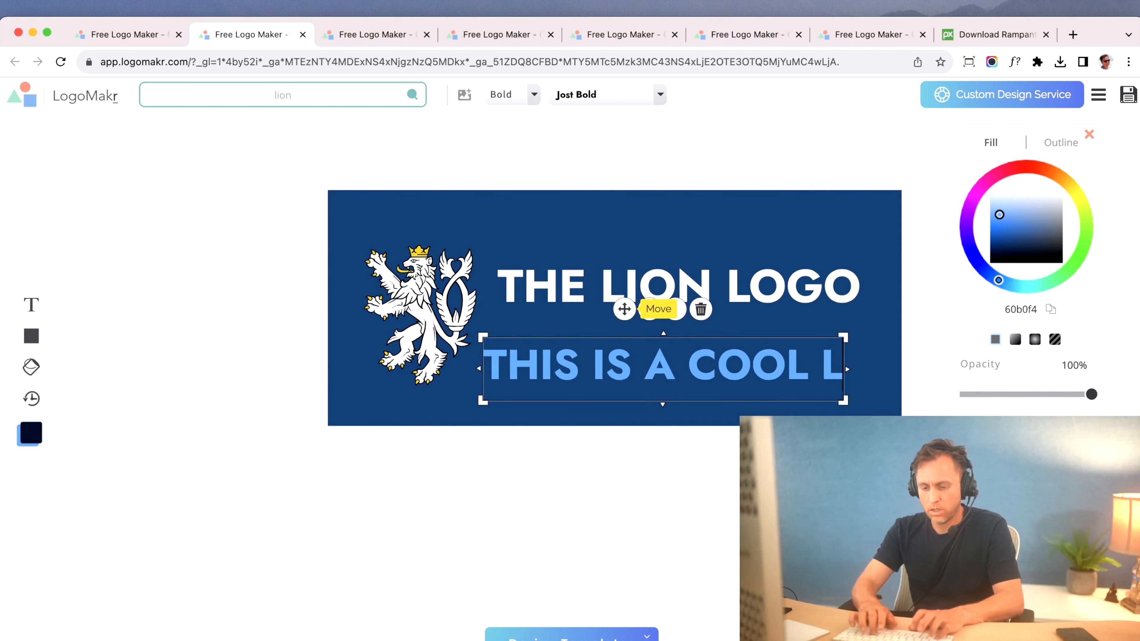
{"action": "type", "text": "LOGO"}
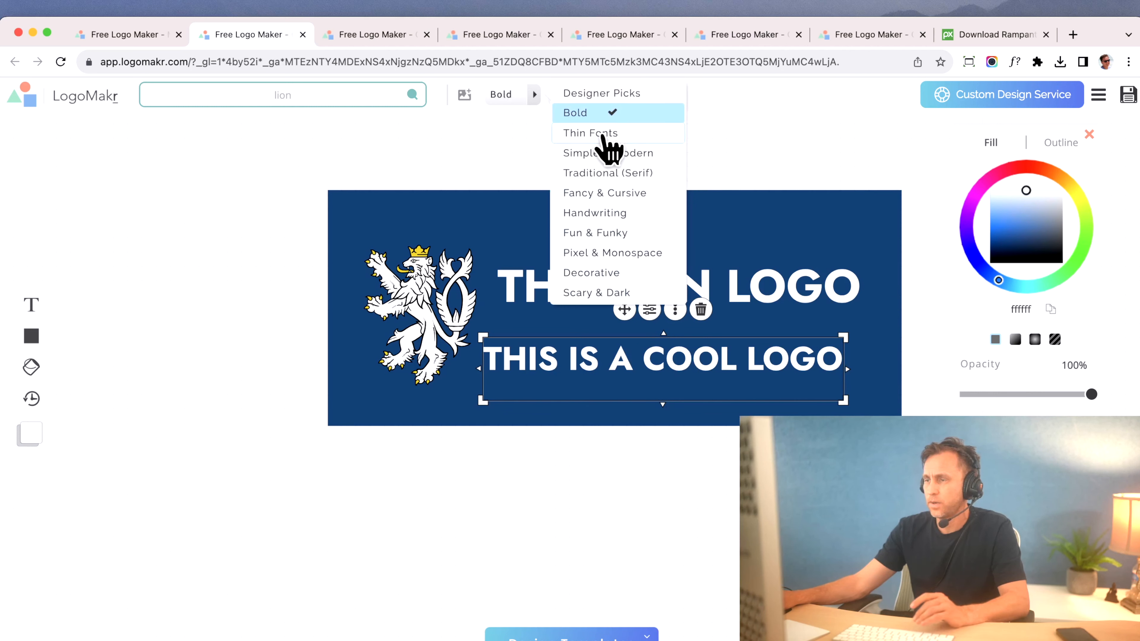
Set the tagline to Thin Fonts > Poppins Thin after trying Jost Thin, then deselect to preview
{"action": "left_click", "coordinate": [590, 133]}
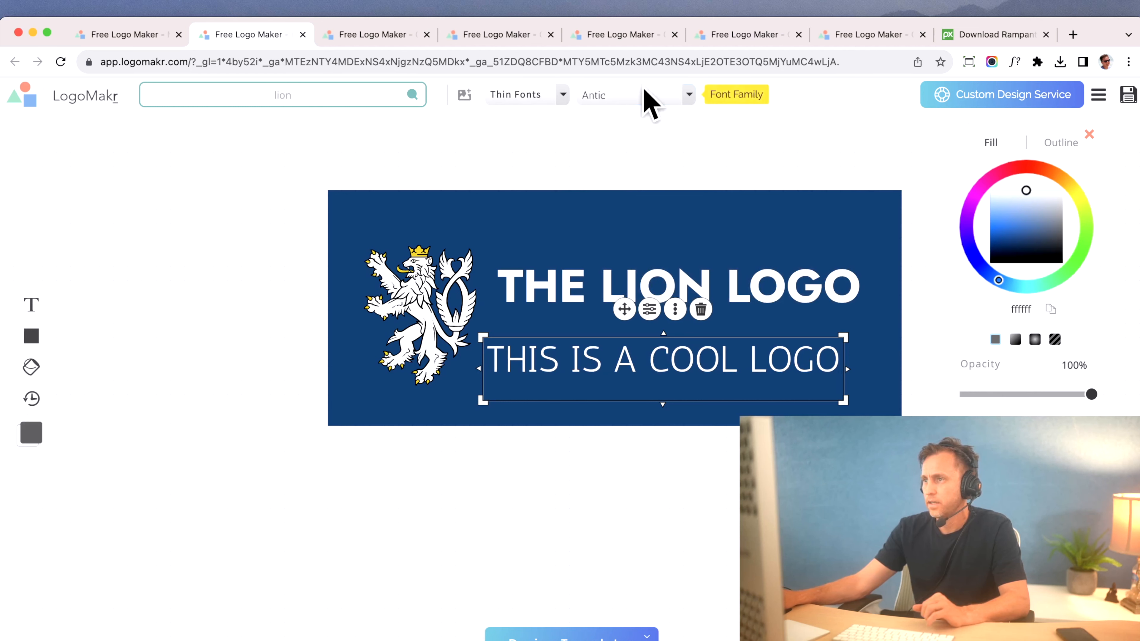
{"action": "left_click", "coordinate": [687, 94]}
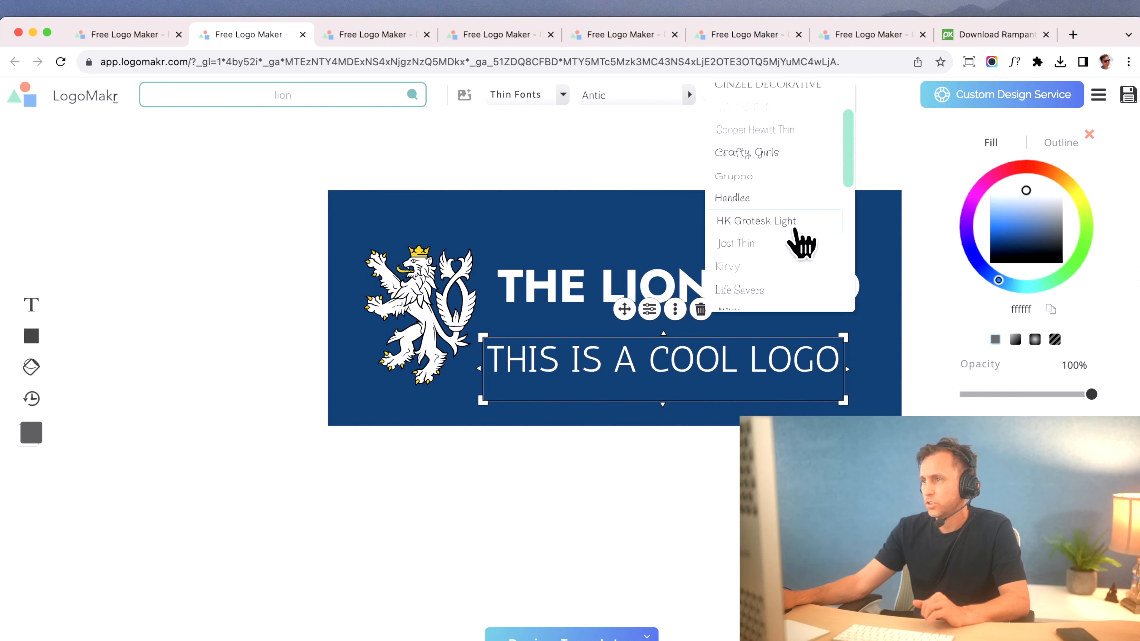
{"action": "left_click", "coordinate": [734, 176]}
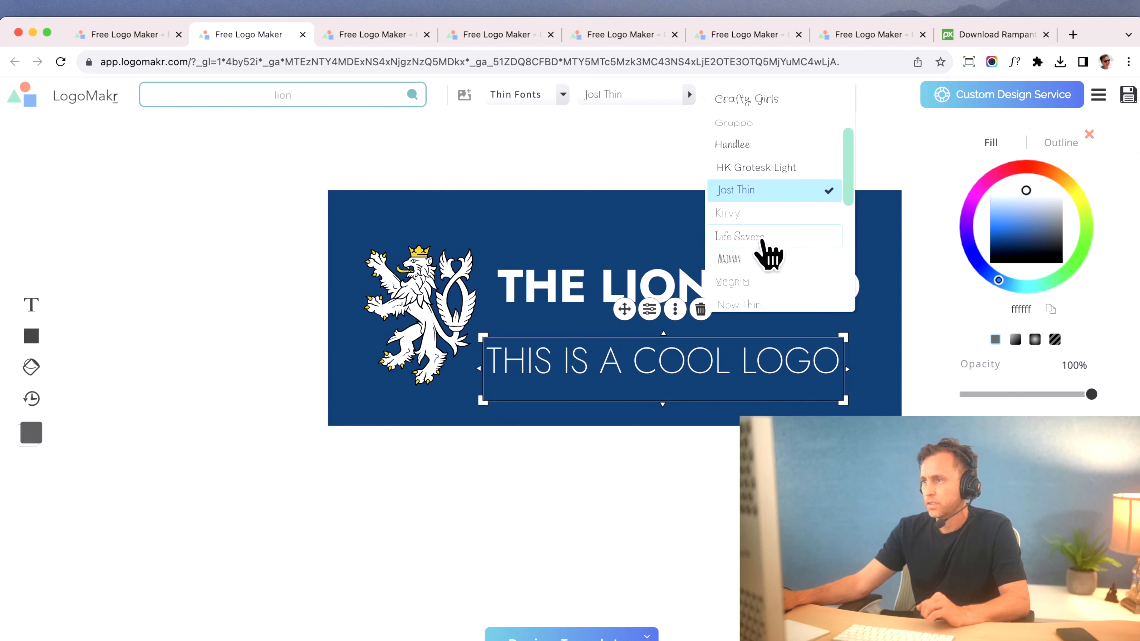
{"action": "scroll", "scroll_direction": "down", "scroll_amount": 3}
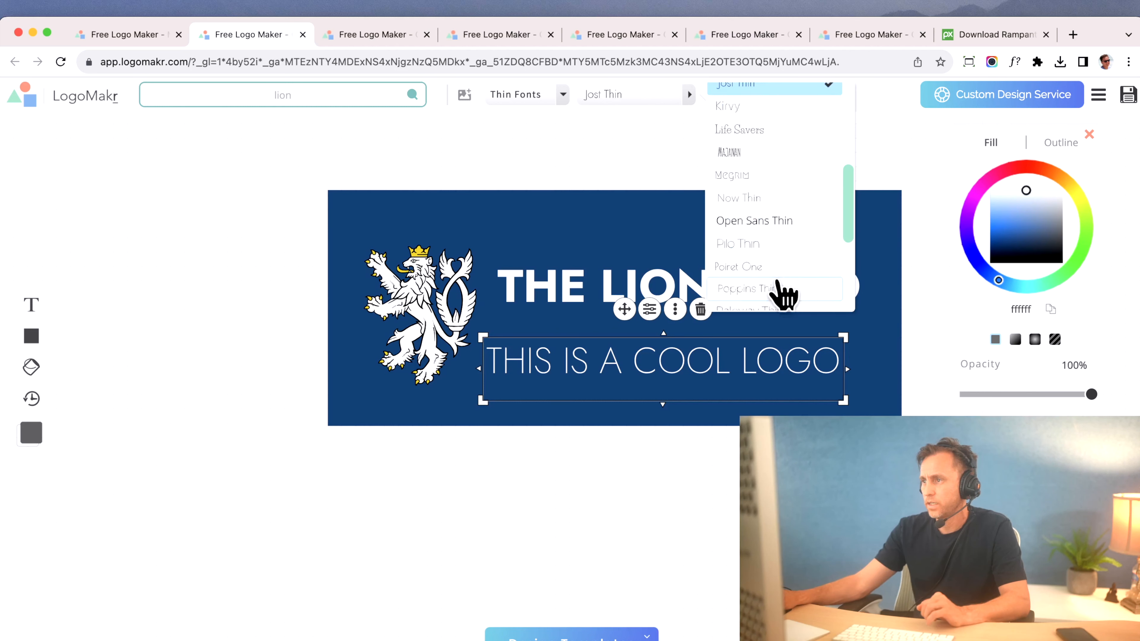
{"action": "left_click", "coordinate": [743, 288]}
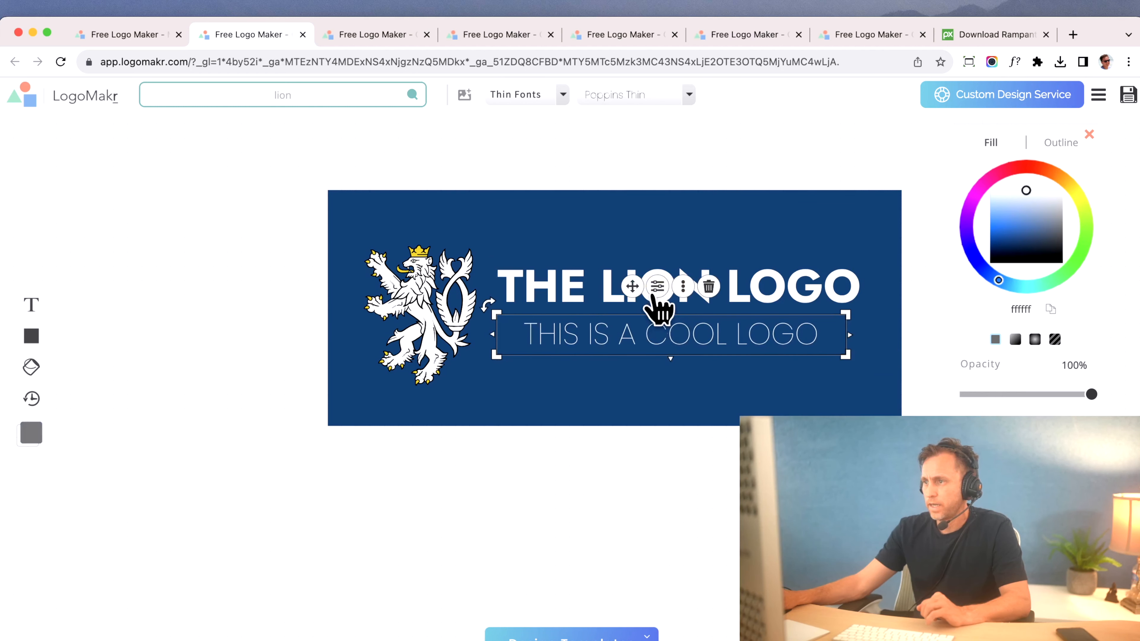
{"action": "left_click", "coordinate": [657, 286]}
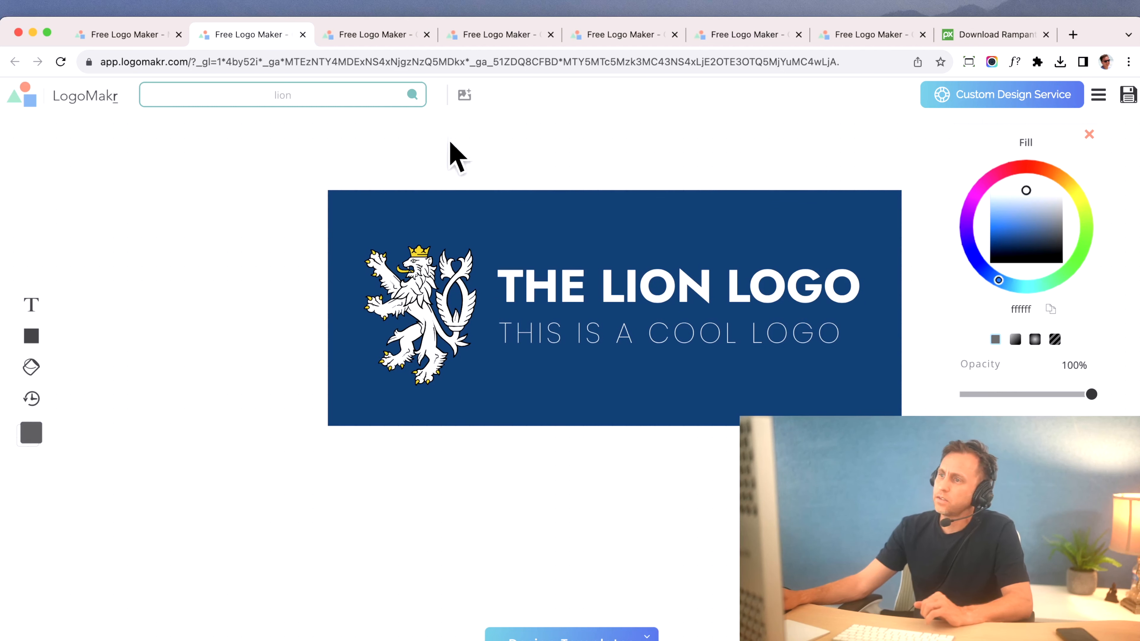
Nudge the thin tagline right so it sits aligned beneath the 'THE LION LOGO' heading
{"action": "left_click", "coordinate": [669, 334]}
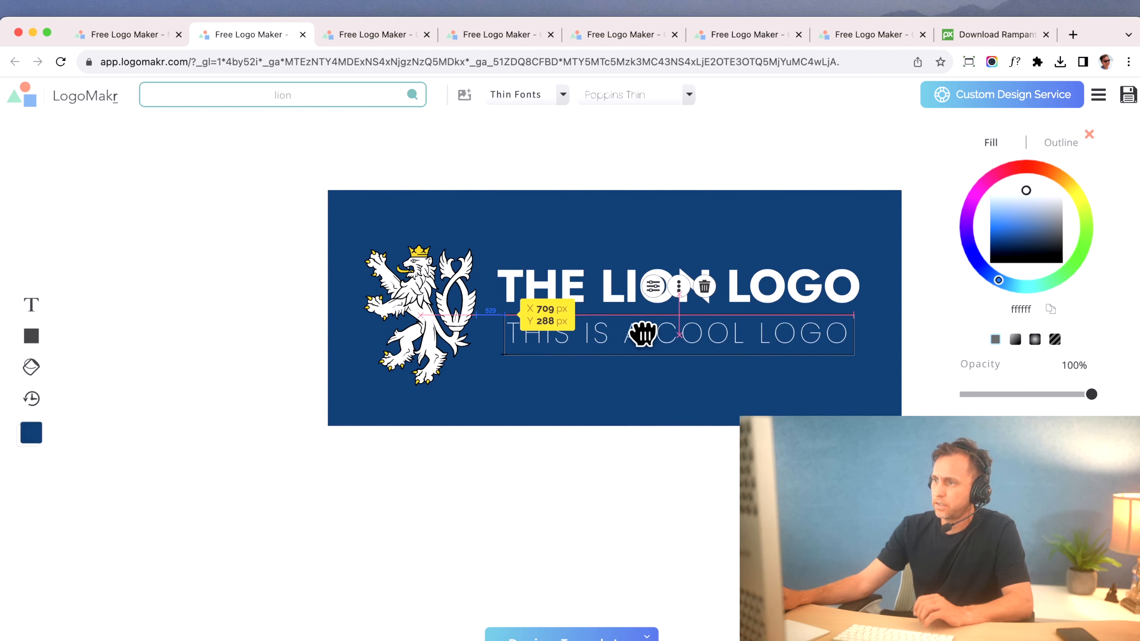
{"action": "left_click", "coordinate": [392, 208]}
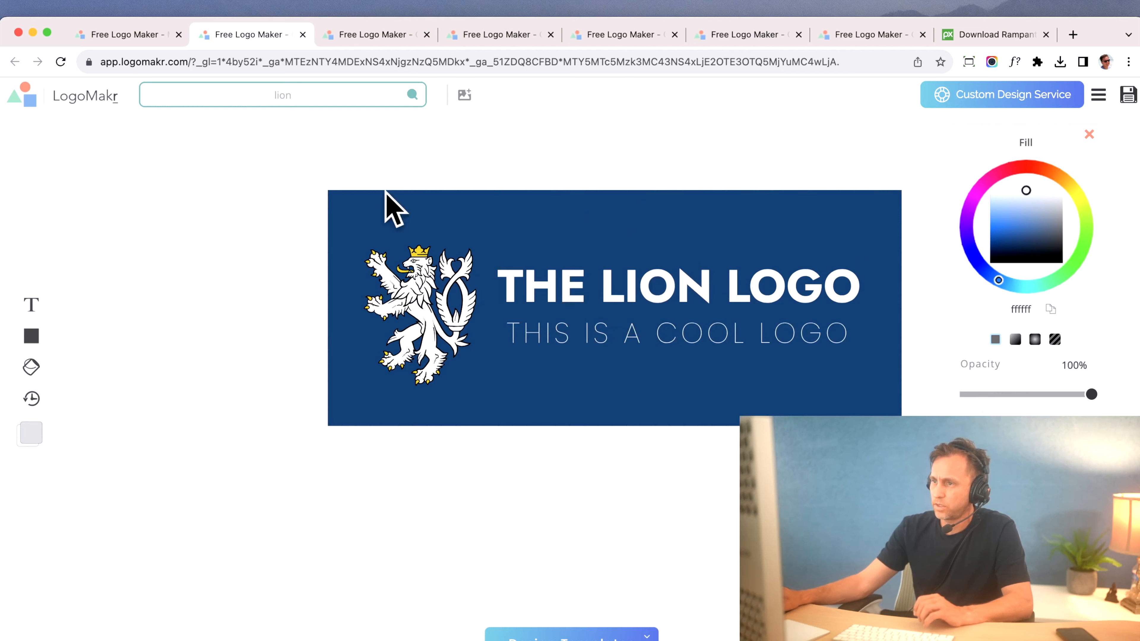
{"action": "left_click", "coordinate": [1026, 166]}
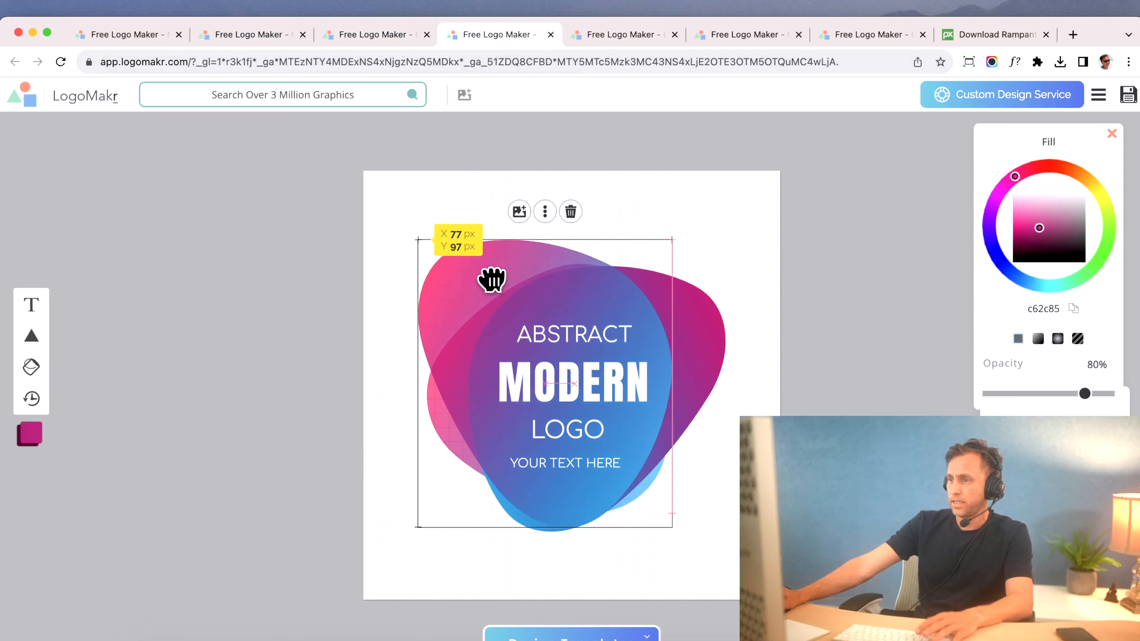
{"action": "left_click", "coordinate": [624, 35]}
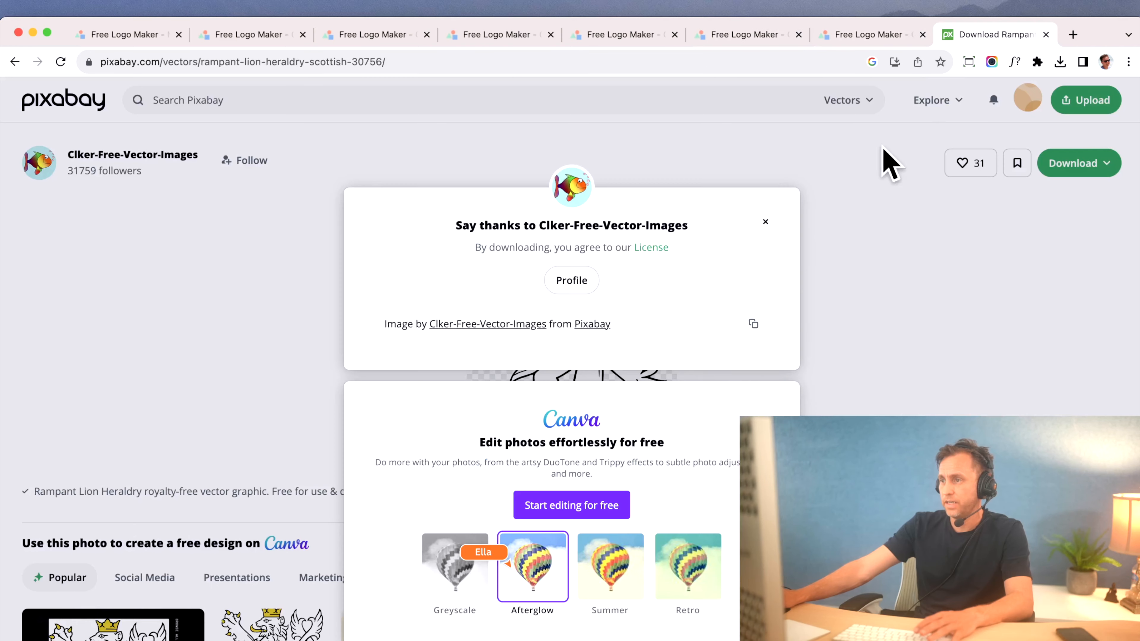
{"action": "left_click", "coordinate": [765, 222]}
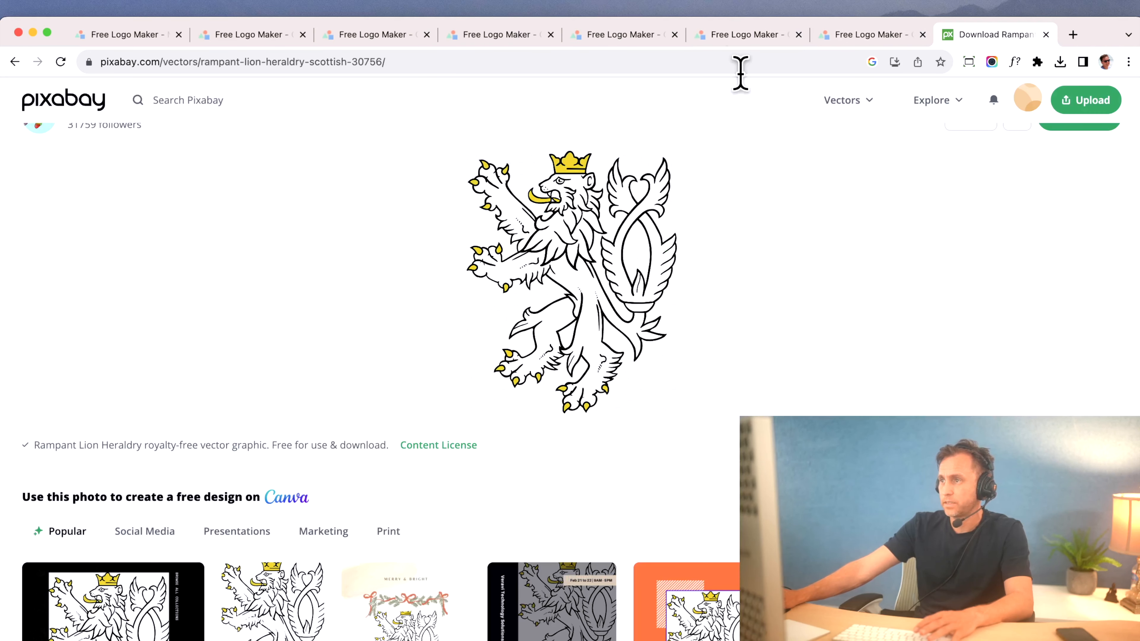
{"action": "left_click", "coordinate": [375, 35]}
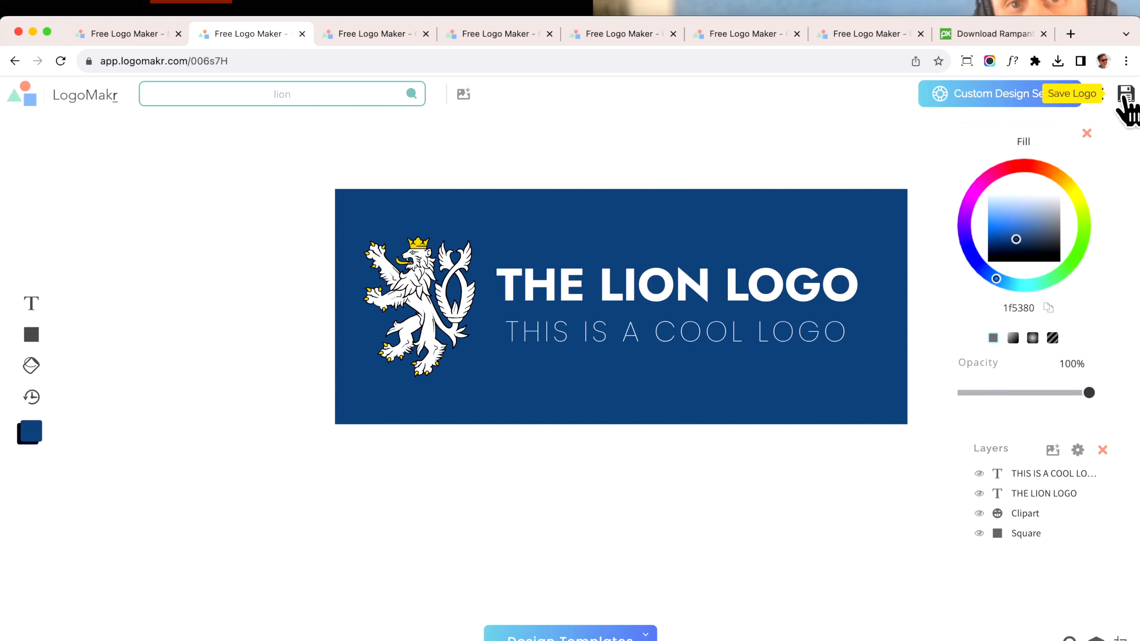
Save the lion banner logo, bringing up the Download Files panel as it processes
{"action": "left_click", "coordinate": [1126, 93]}
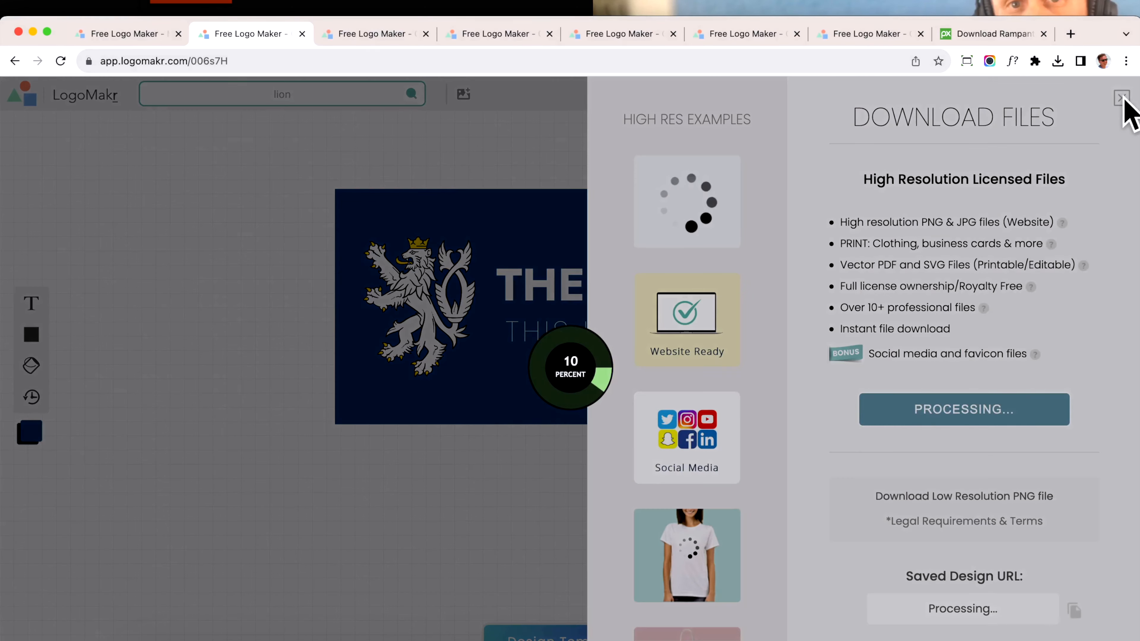
{"action": "mouse_move", "coordinate": [687, 251]}
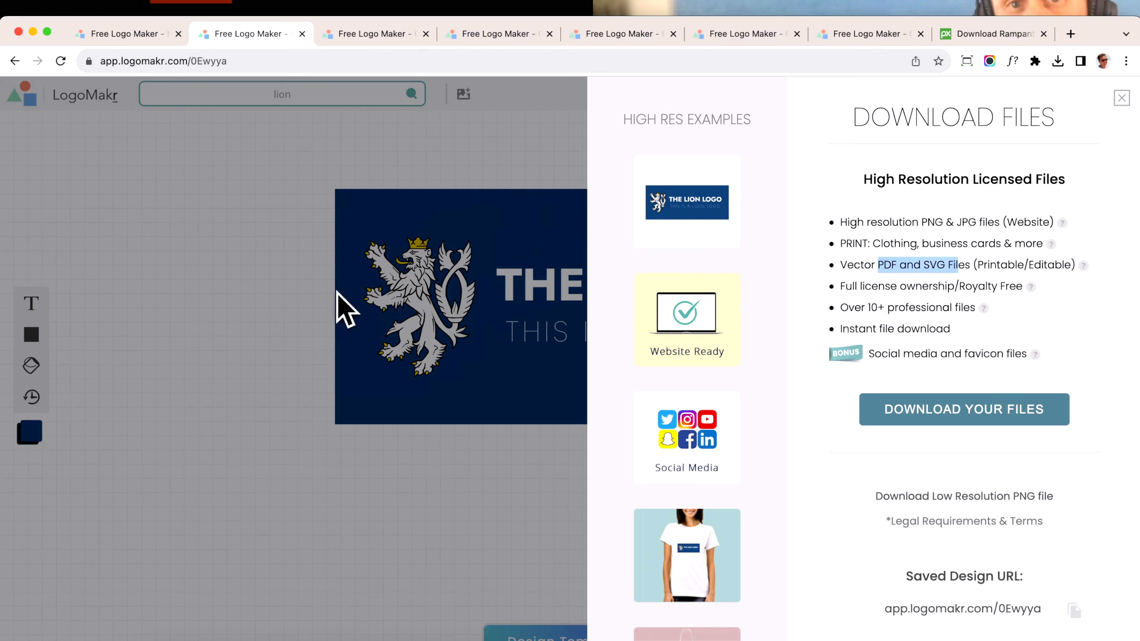
{"action": "mouse_move", "coordinate": [898, 272]}
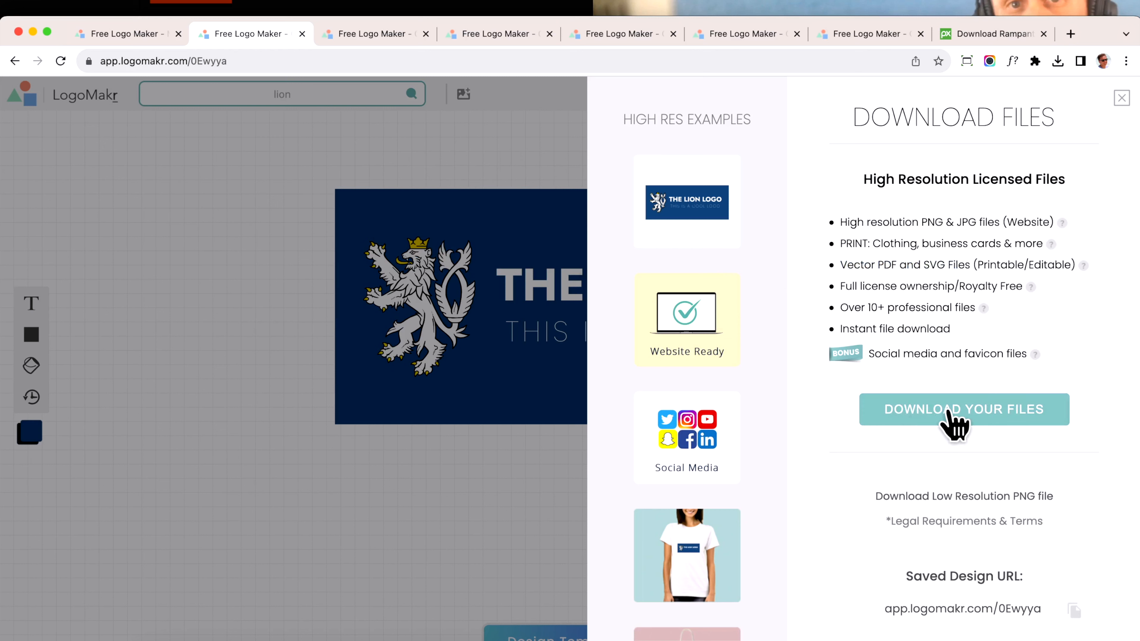
{"action": "mouse_move", "coordinate": [931, 247]}
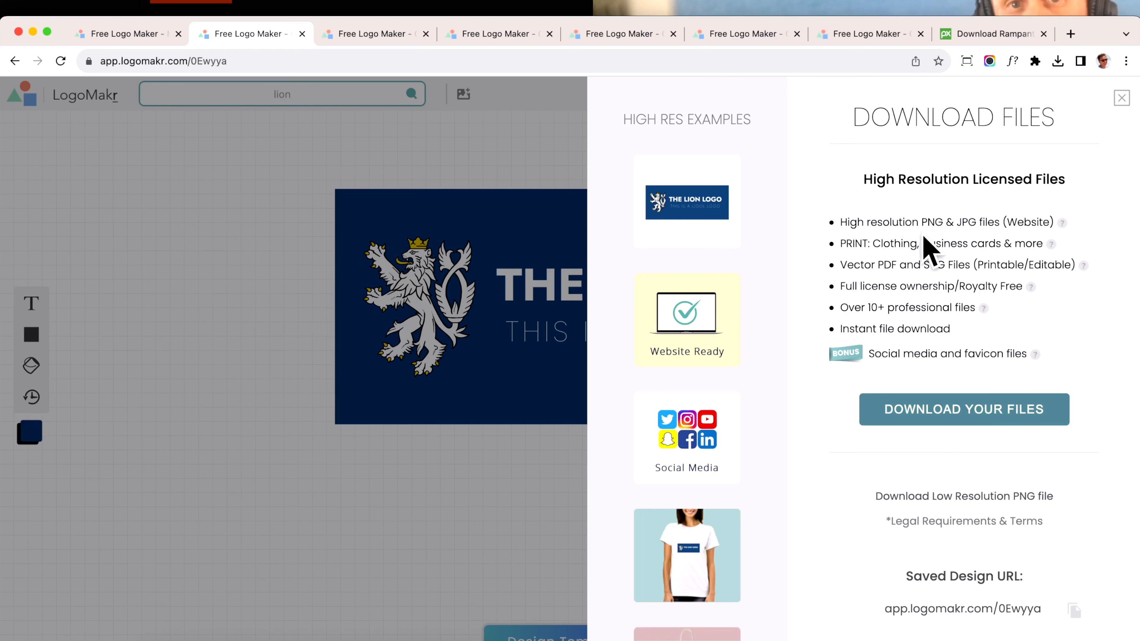
{"action": "mouse_move", "coordinate": [954, 515]}
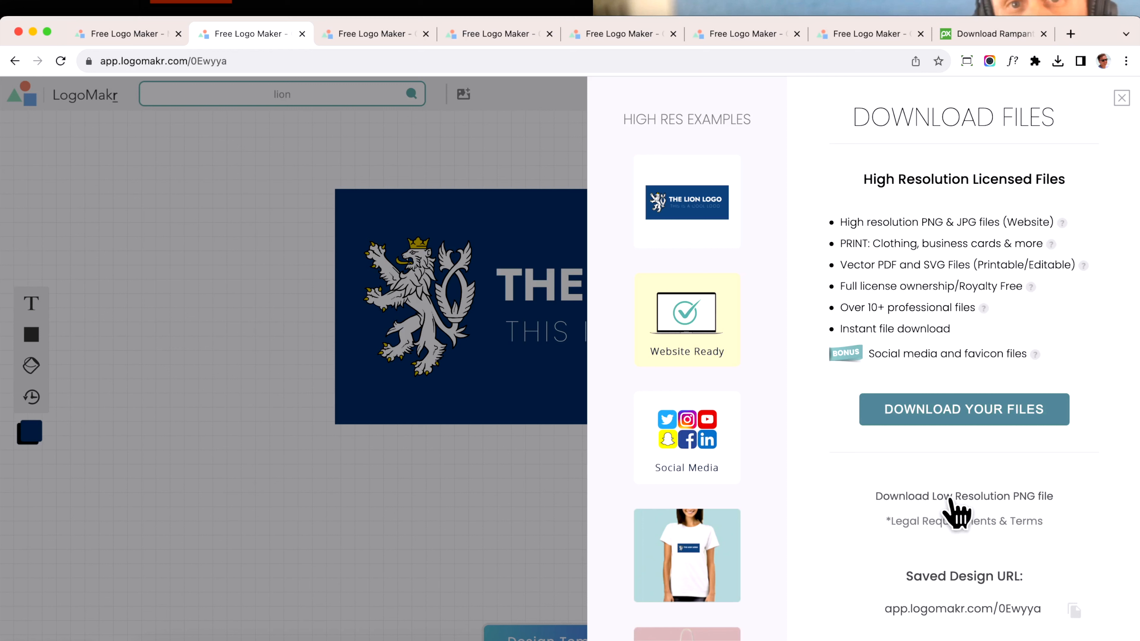
{"action": "mouse_move", "coordinate": [865, 178]}
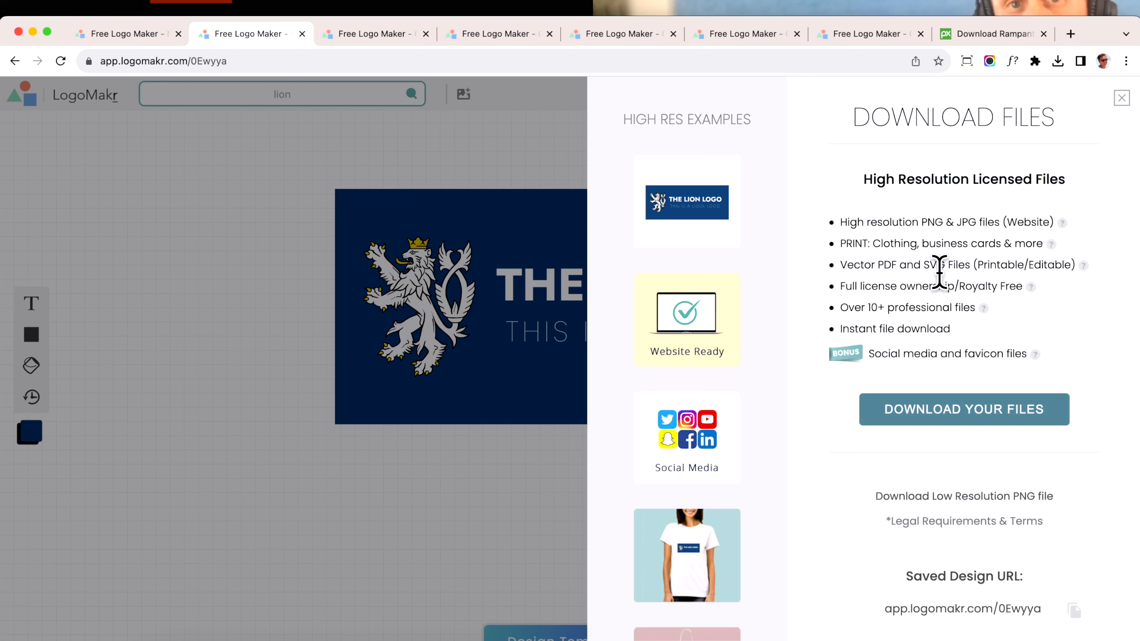
{"action": "mouse_move", "coordinate": [878, 338]}
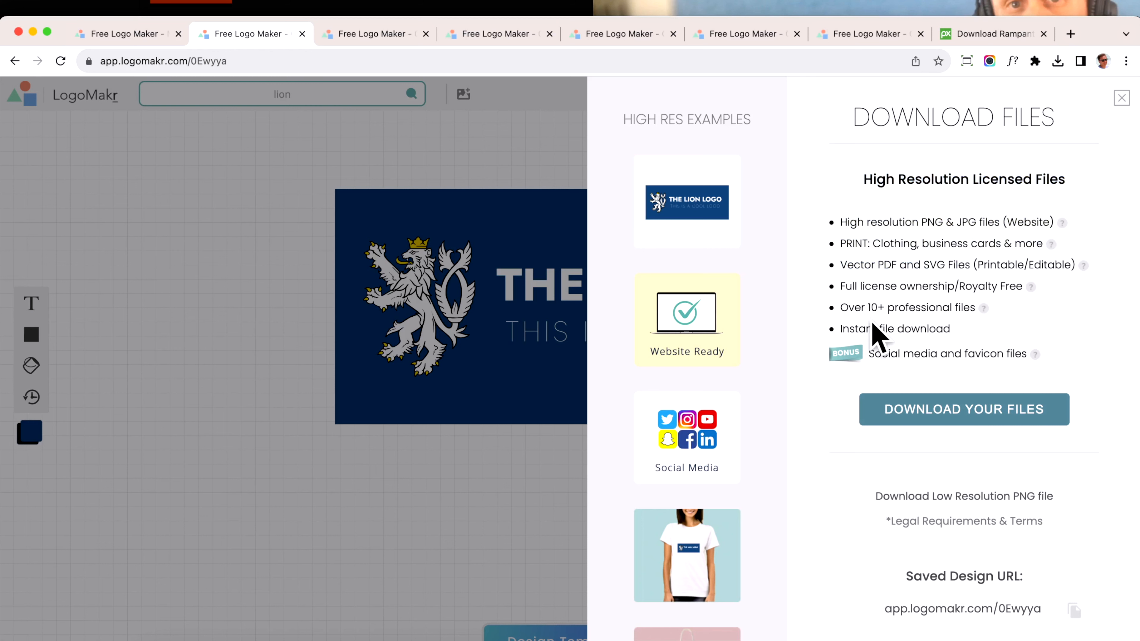
{"action": "mouse_move", "coordinate": [876, 346]}
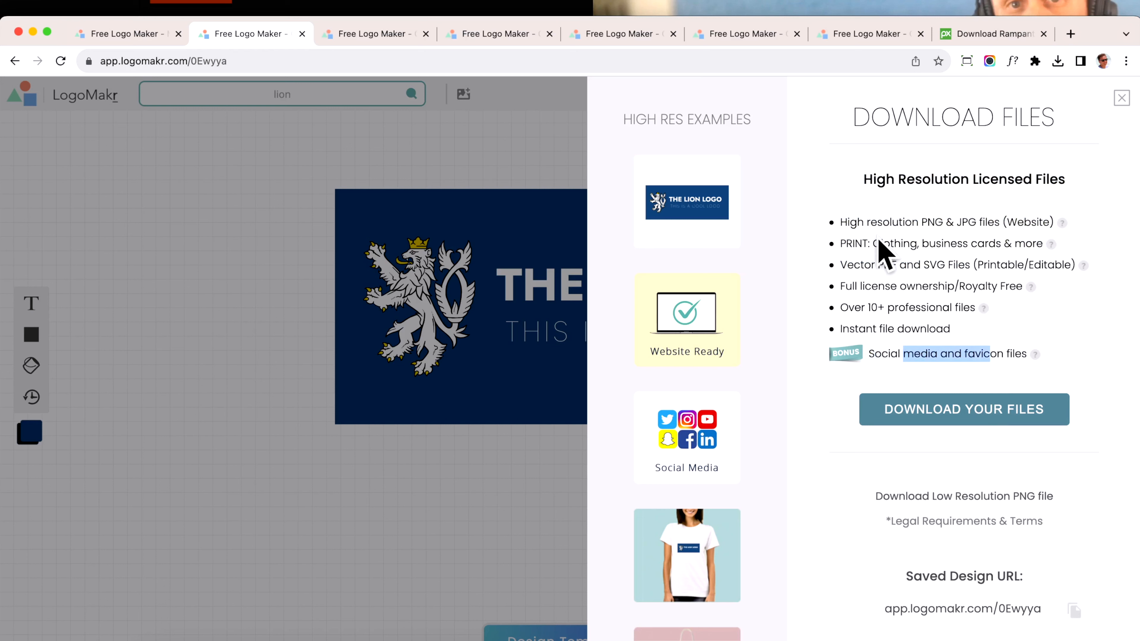
{"action": "mouse_move", "coordinate": [936, 243]}
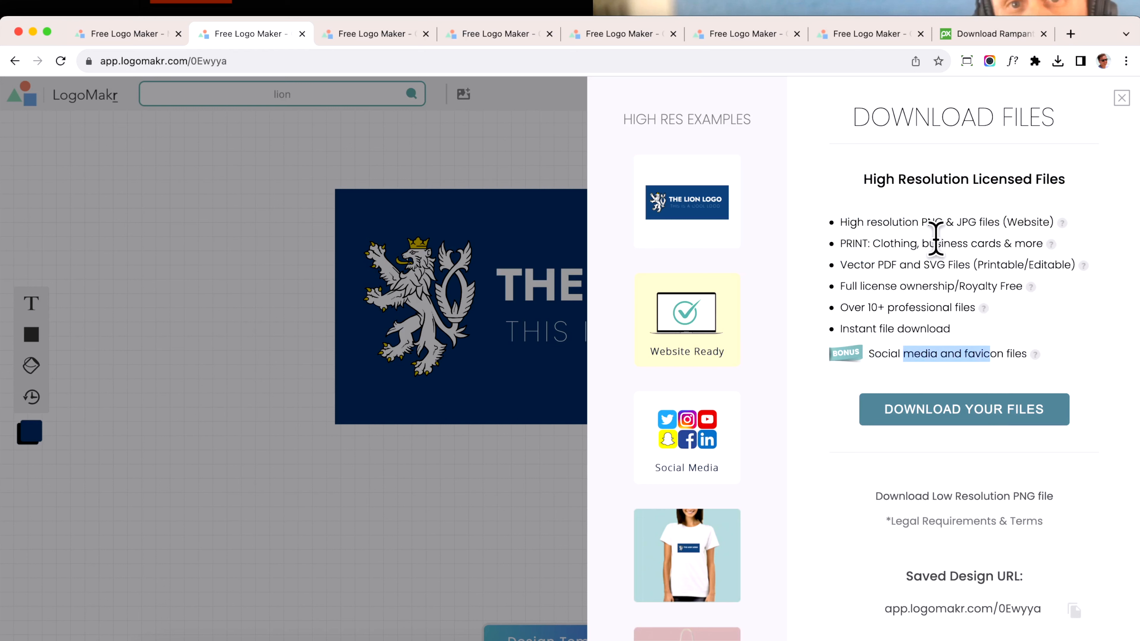